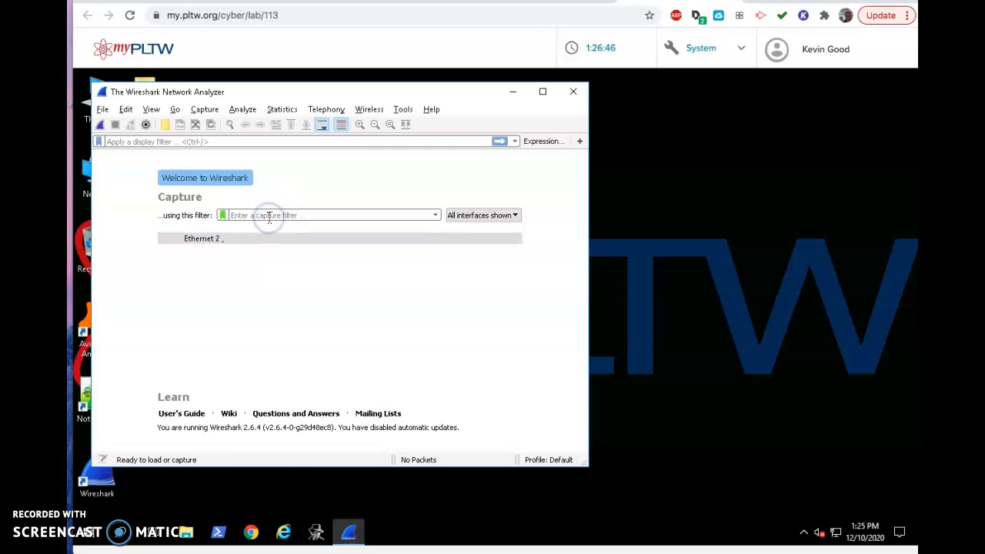
Start a live capture on Ethernet 2 with the capture filter 'not port 3389'
{"action": "type", "text": "not"}
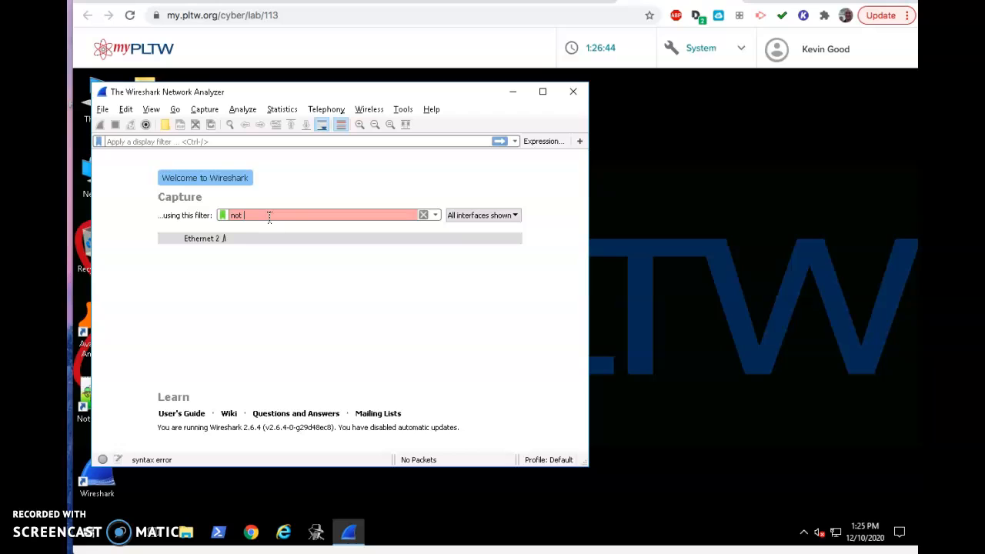
{"action": "type", "text": "port"}
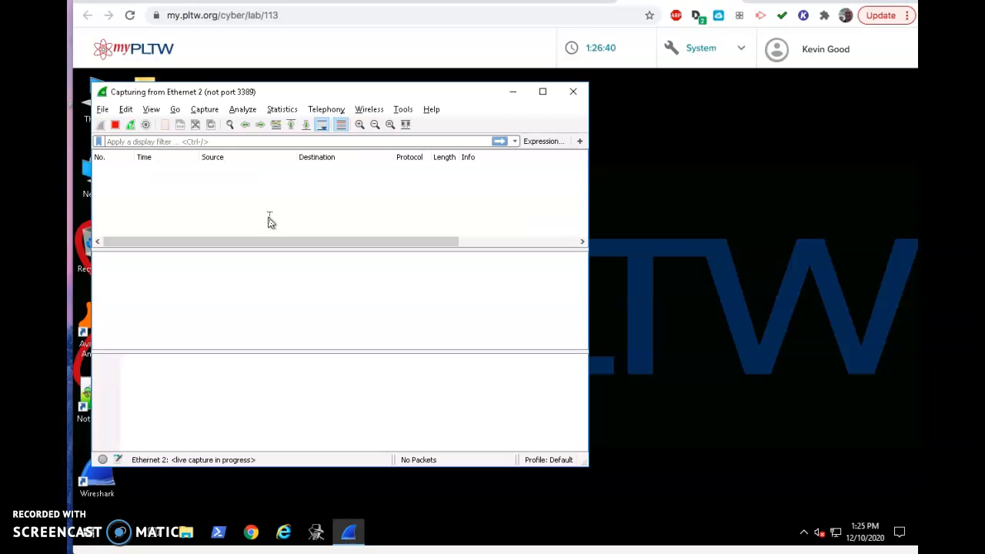
{"action": "mouse_move", "coordinate": [344, 241]}
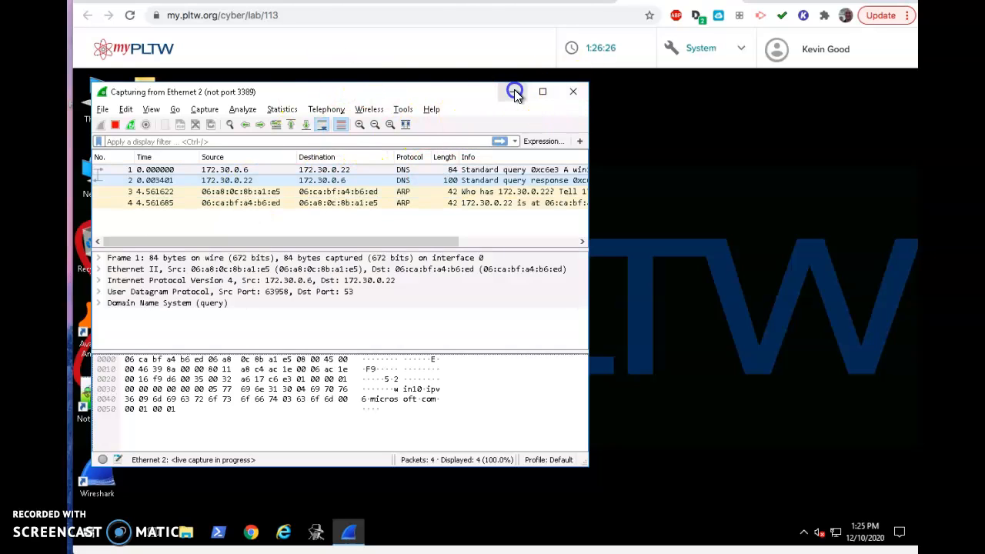
Minimize Wireshark and briefly check the desktop Connections folder
{"action": "left_click", "coordinate": [572, 93]}
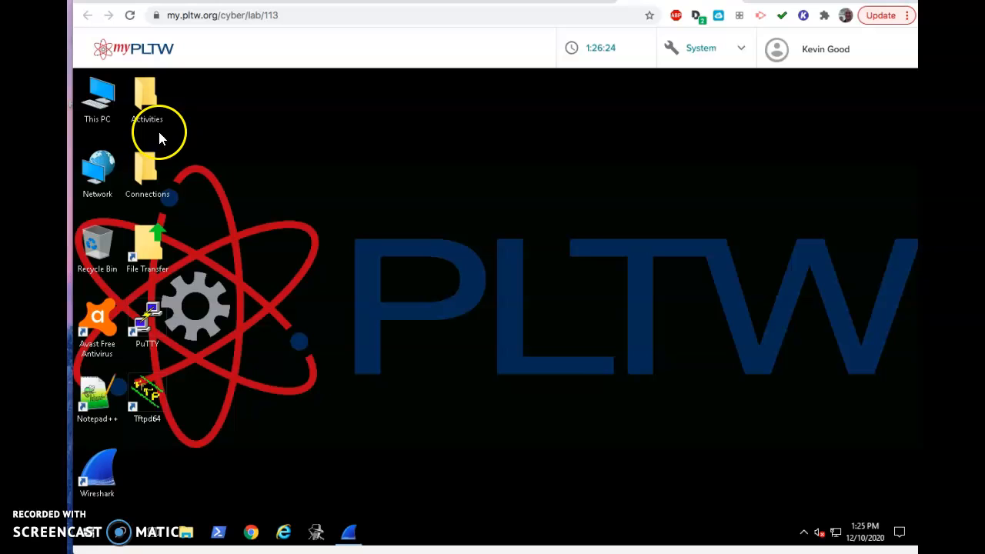
{"action": "left_click", "coordinate": [148, 167]}
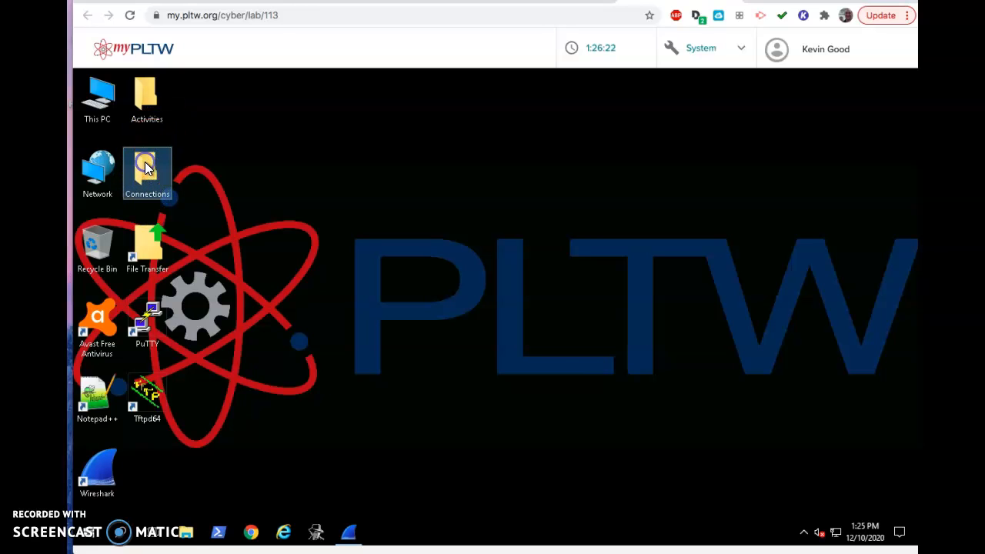
{"action": "double_click", "coordinate": [146, 166]}
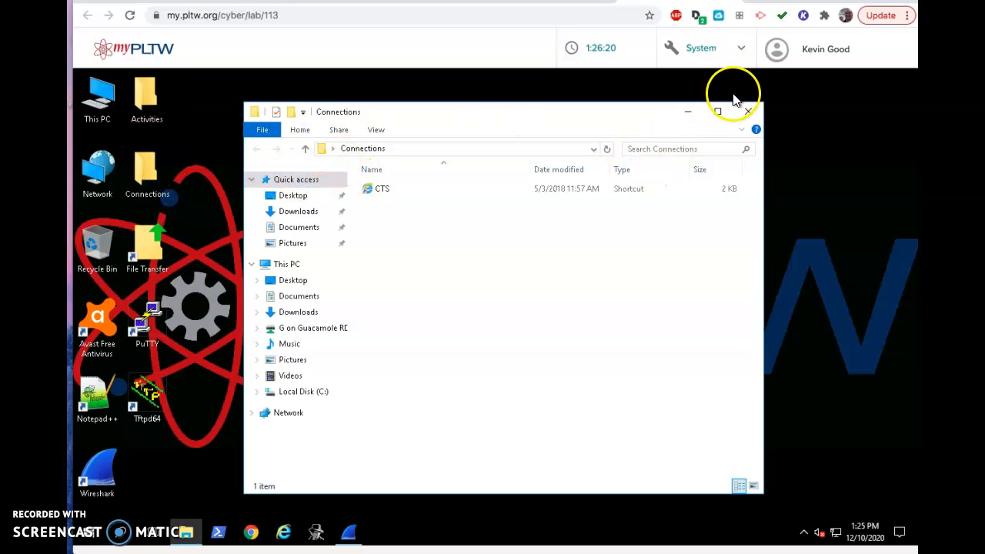
{"action": "left_click", "coordinate": [745, 111]}
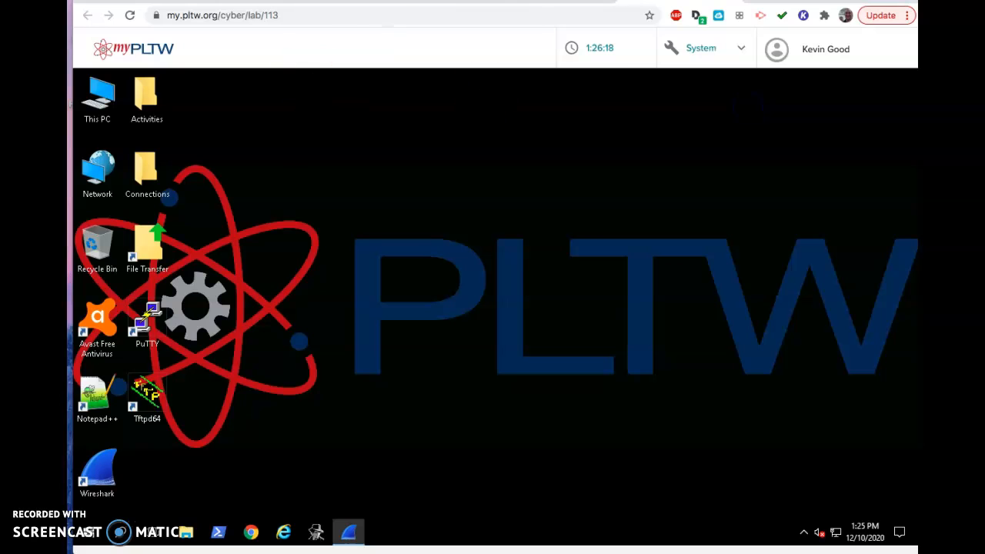
Launch PuTTY from the desktop shortcut to reach the configuration window
{"action": "left_click", "coordinate": [146, 319]}
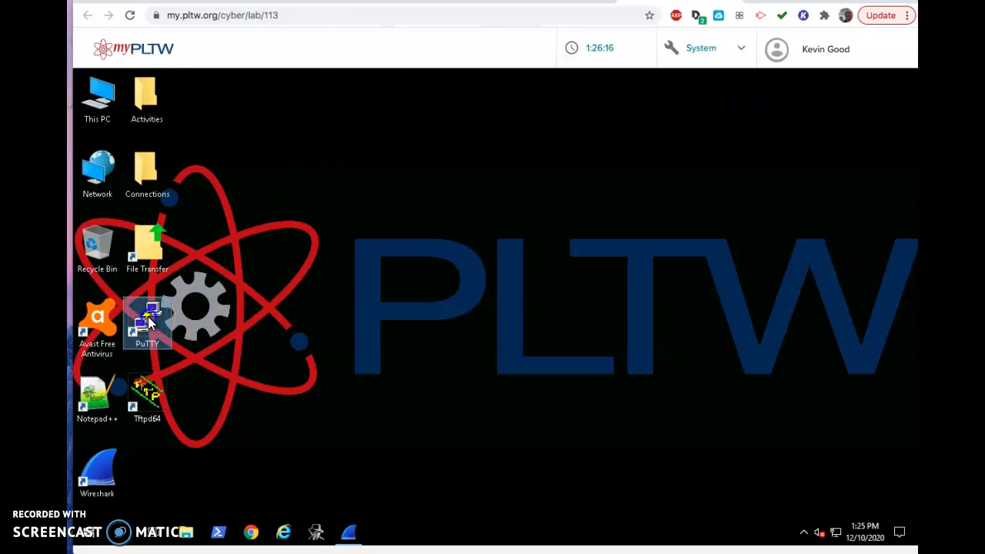
{"action": "double_click", "coordinate": [146, 316]}
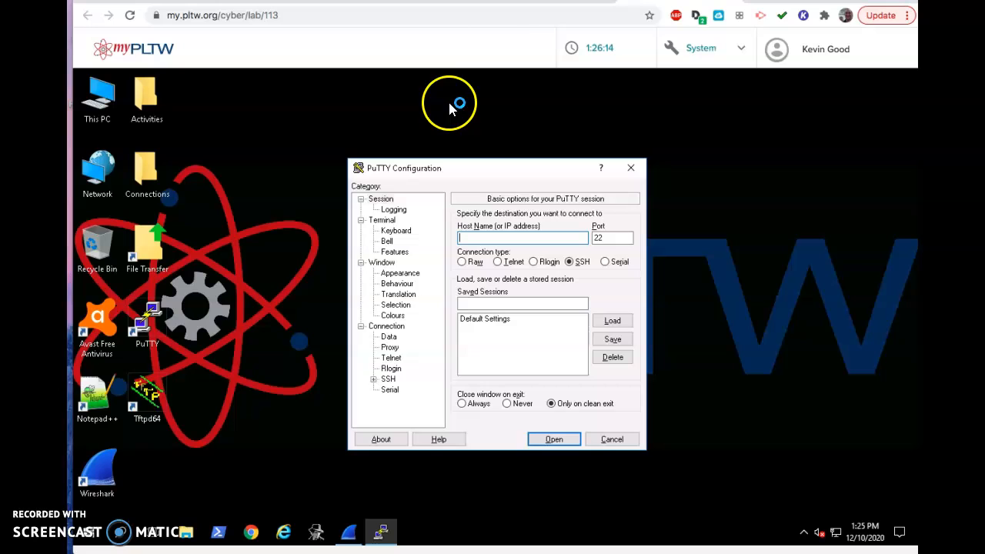
{"action": "mouse_move", "coordinate": [520, 208]}
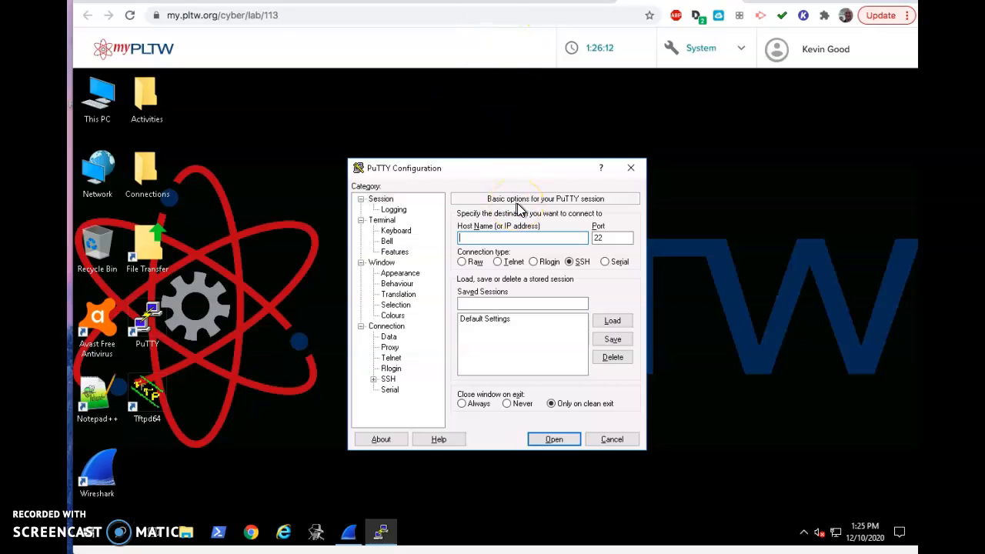
{"action": "left_click", "coordinate": [612, 438]}
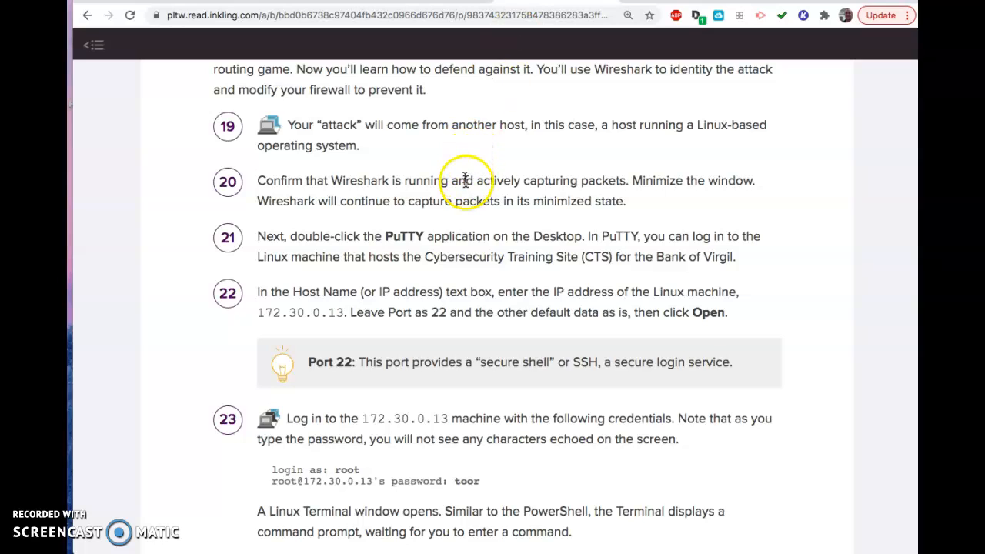
{"action": "mouse_move", "coordinate": [526, 167]}
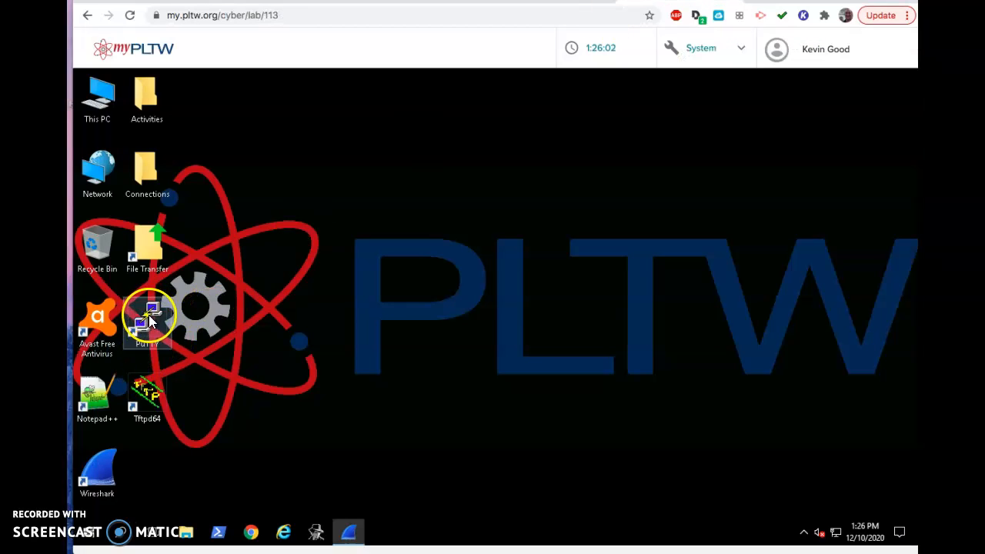
{"action": "double_click", "coordinate": [146, 316]}
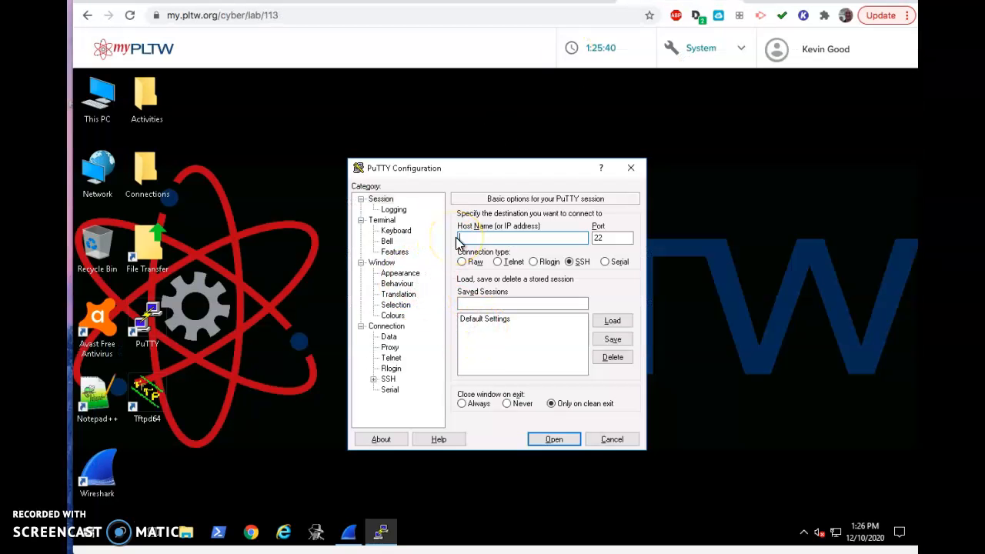
Connect over SSH port 22 to 172.30.0.13 and enter root at the login prompt
{"action": "type", "text": "172.30.0.13"}
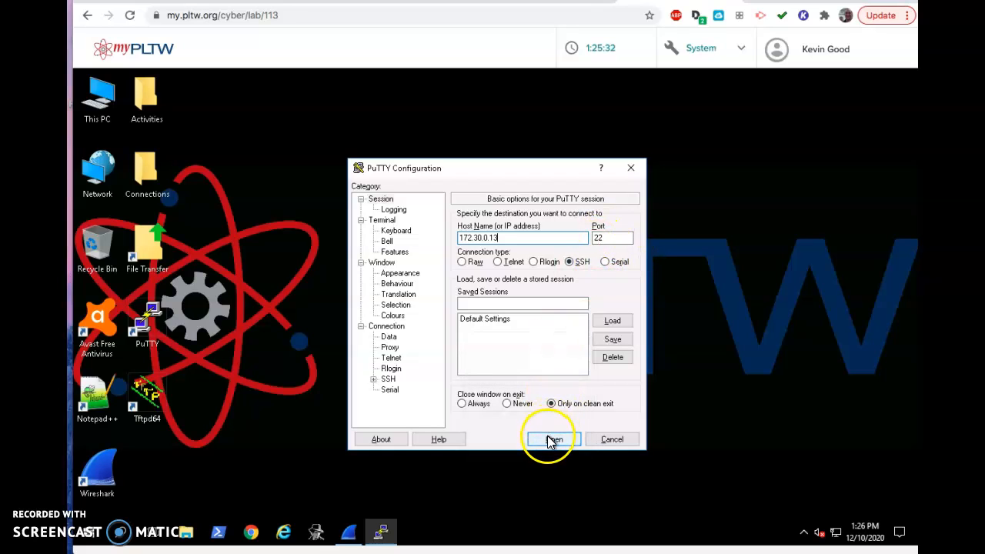
{"action": "left_click", "coordinate": [554, 439]}
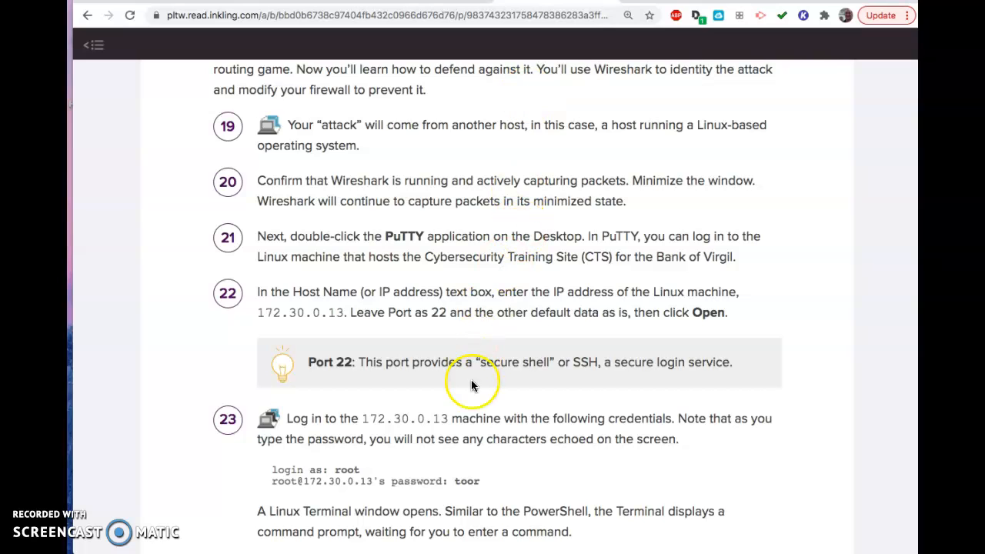
{"action": "scroll", "scroll_direction": "down", "scroll_amount": 3}
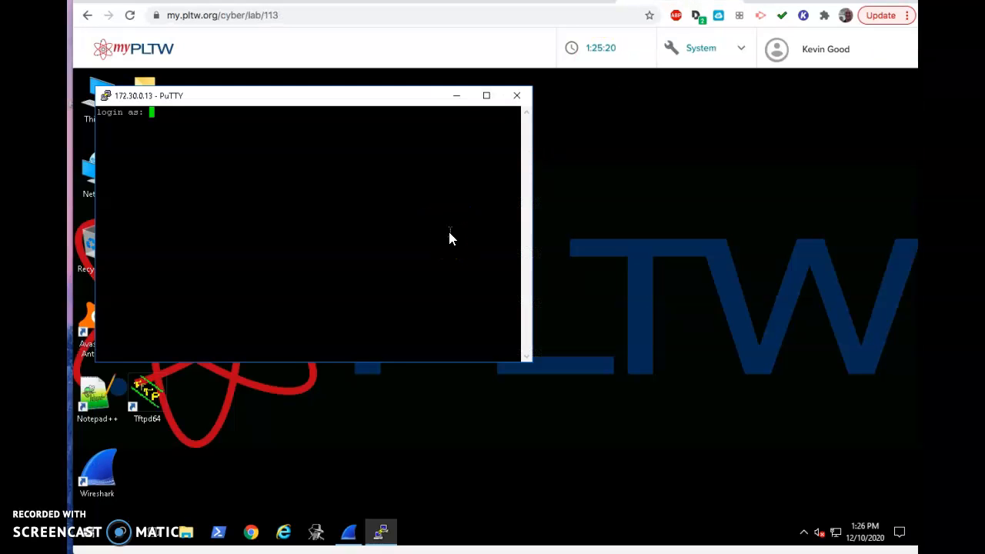
{"action": "type", "text": "root"}
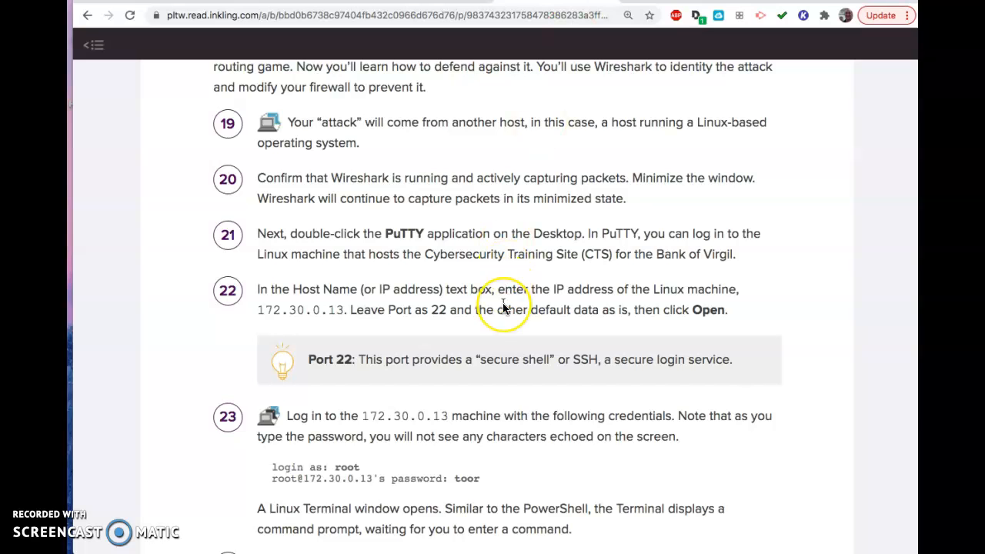
Scroll the Inkling instructions down to steps 23 and 24
{"action": "scroll", "scroll_direction": "down", "scroll_amount": 3}
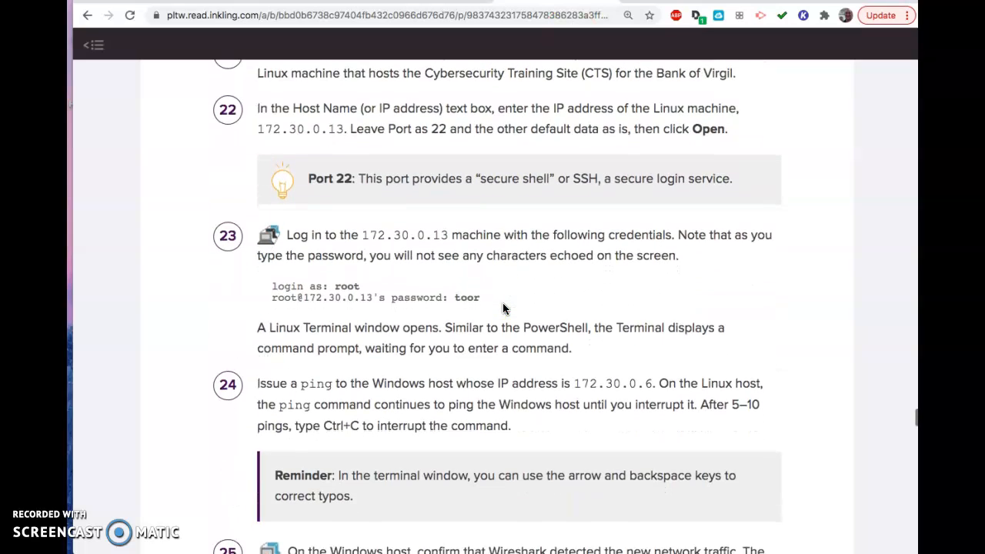
{"action": "scroll", "scroll_direction": "down", "scroll_amount": 3}
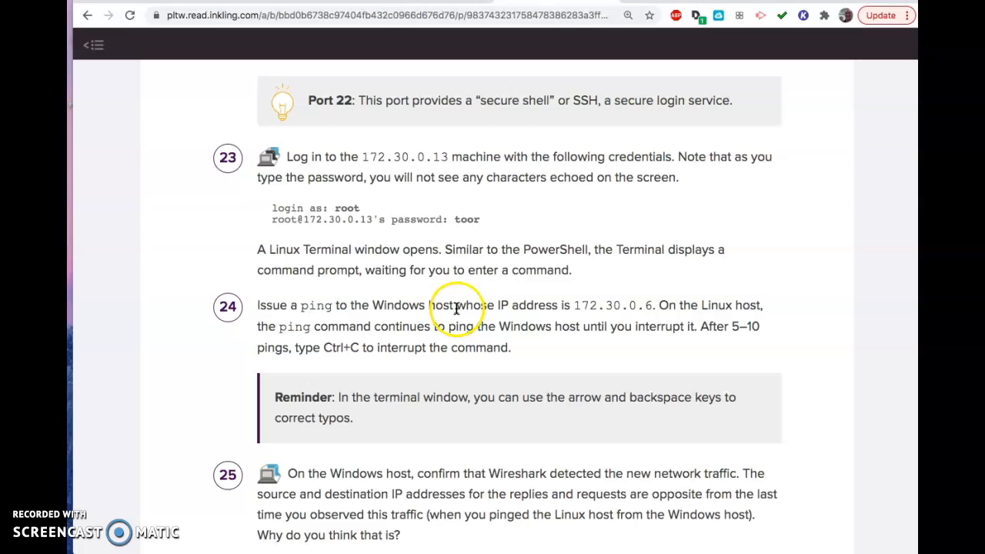
{"action": "mouse_move", "coordinate": [642, 120]}
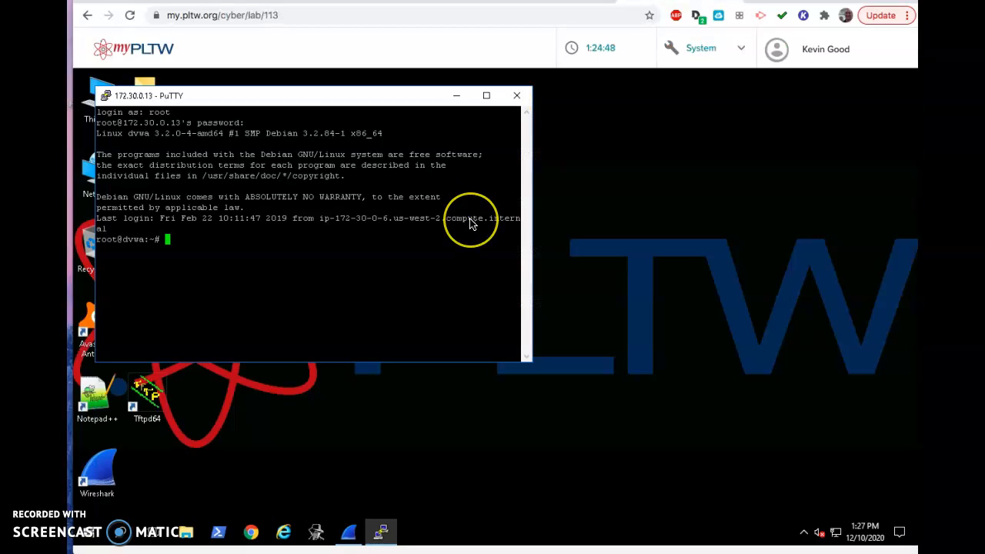
Ping 172.30.0.6 from the Linux host and stop it with Ctrl+C after several replies
{"action": "type", "text": "ping"}
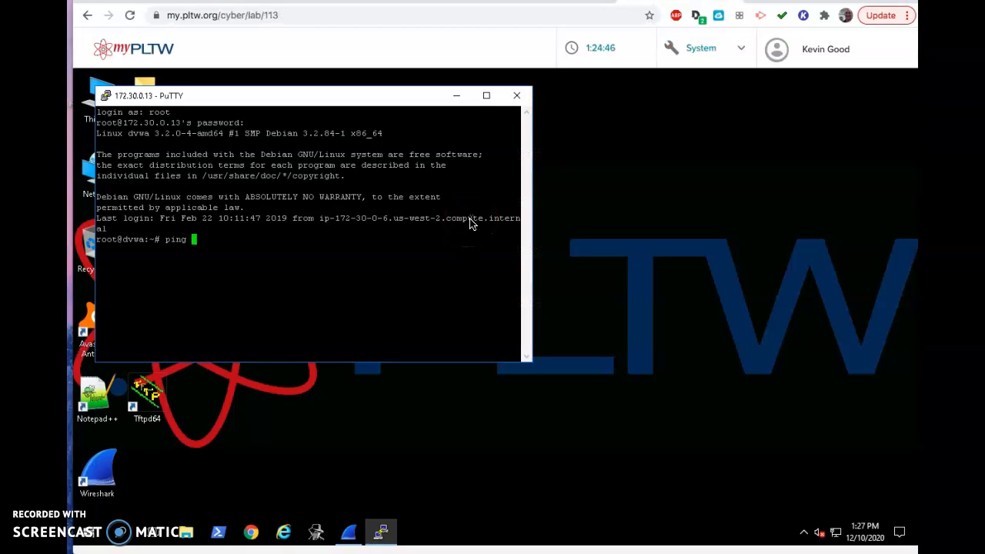
{"action": "type", "text": "172"}
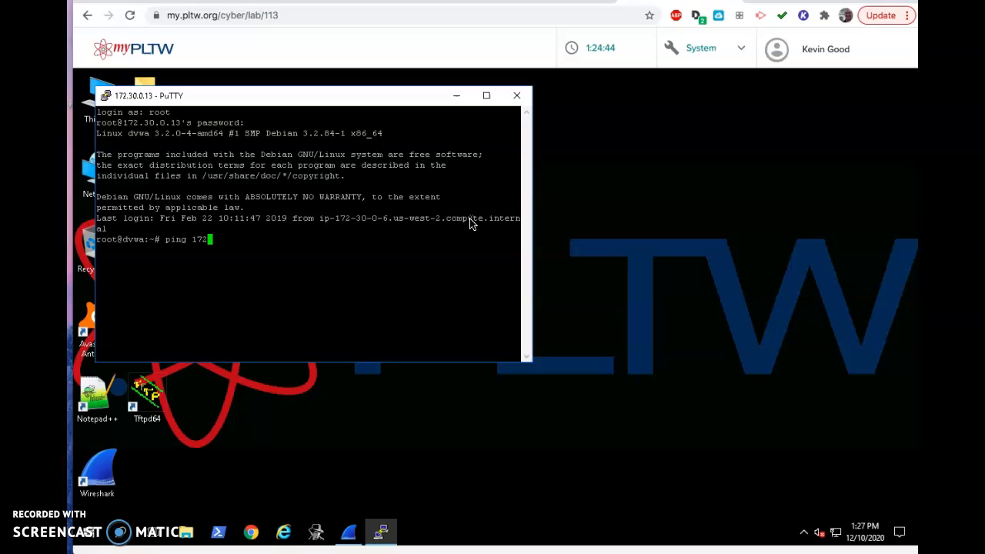
{"action": "type", "text": ".30.0.6"}
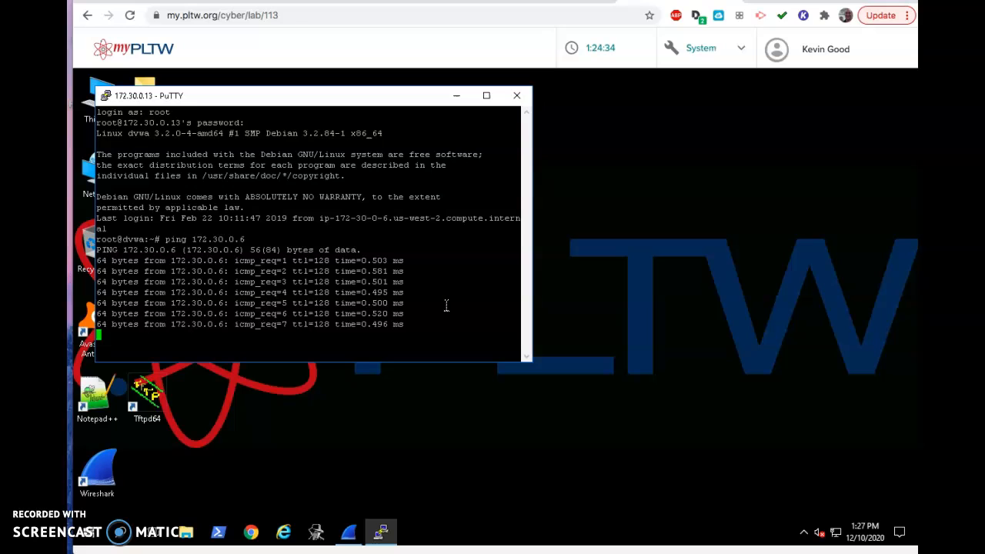
{"action": "key", "text": "ctrl+c"}
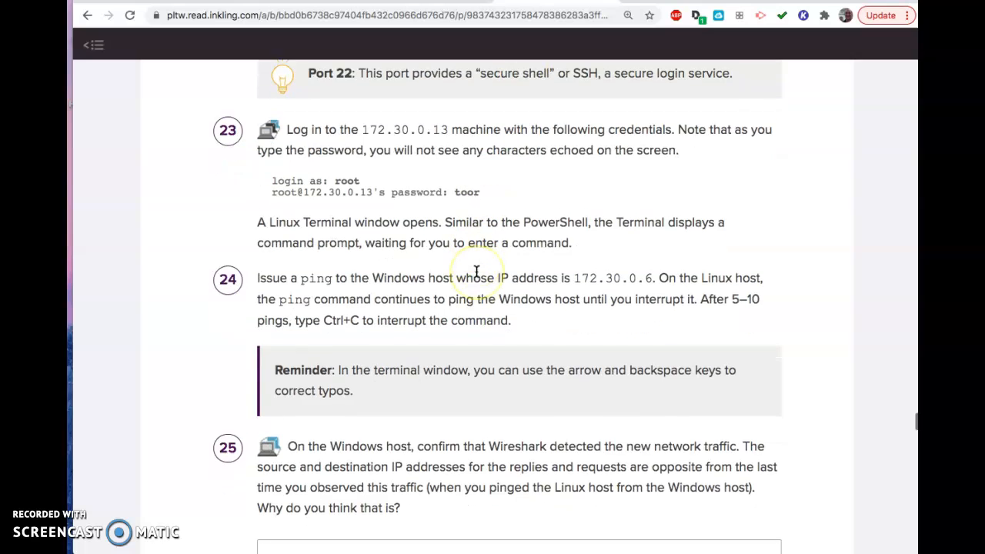
{"action": "scroll", "scroll_direction": "down", "scroll_amount": 3}
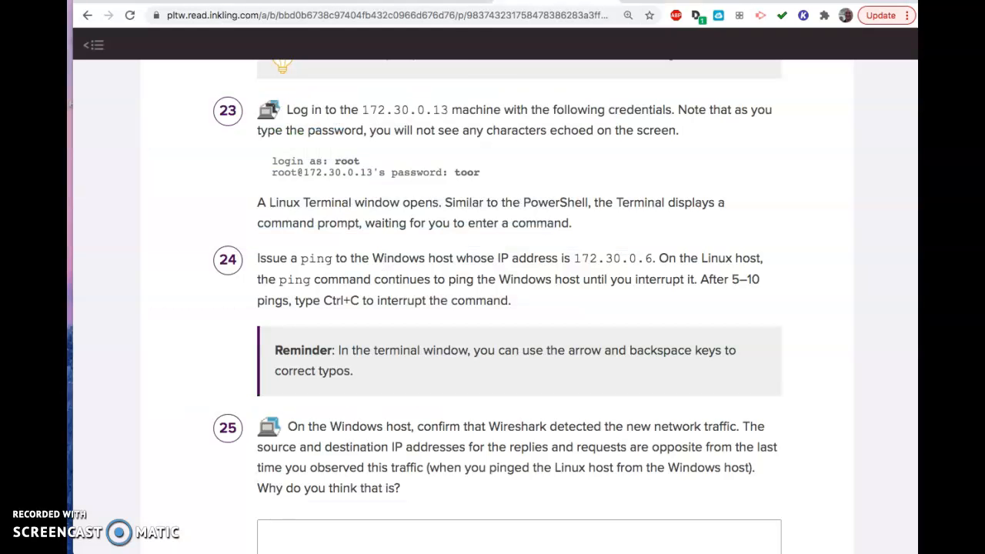
{"action": "scroll", "scroll_direction": "down", "scroll_amount": 3}
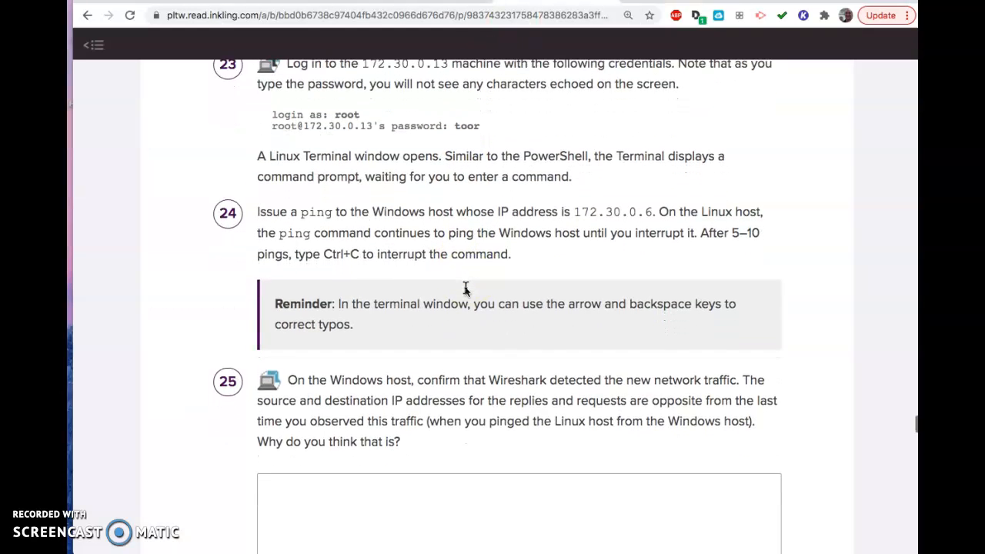
{"action": "scroll", "scroll_direction": "down", "scroll_amount": 3}
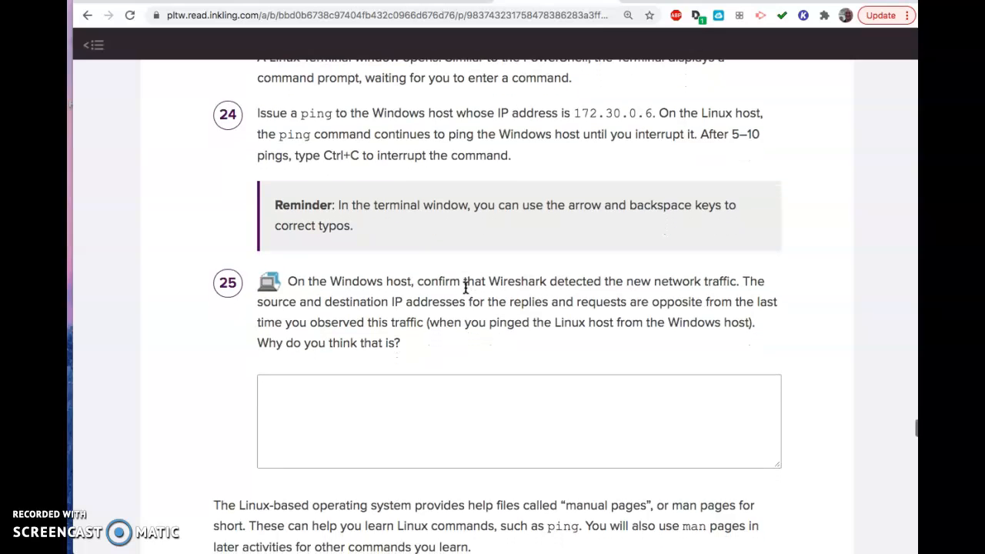
{"action": "scroll", "scroll_direction": "down", "scroll_amount": 3}
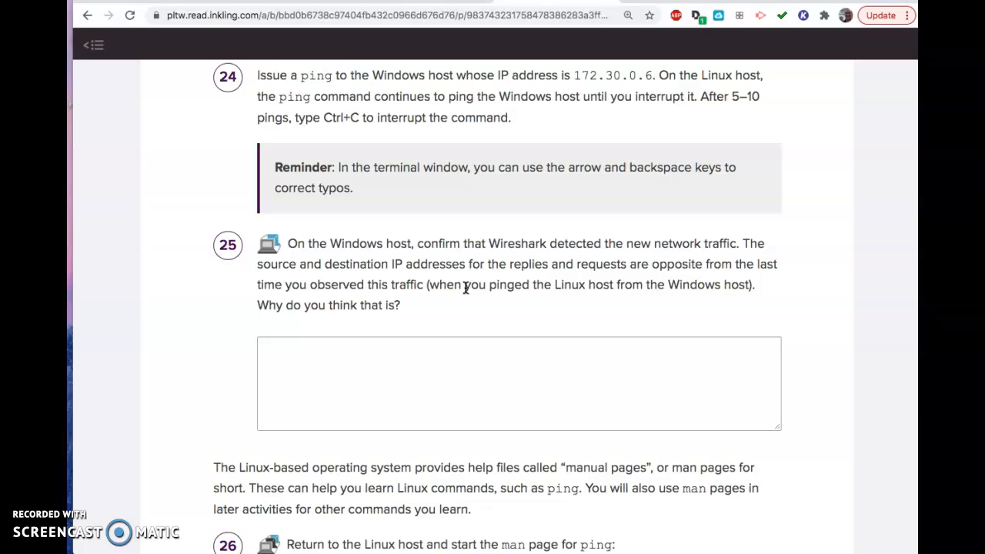
{"action": "scroll", "scroll_direction": "down", "scroll_amount": 3}
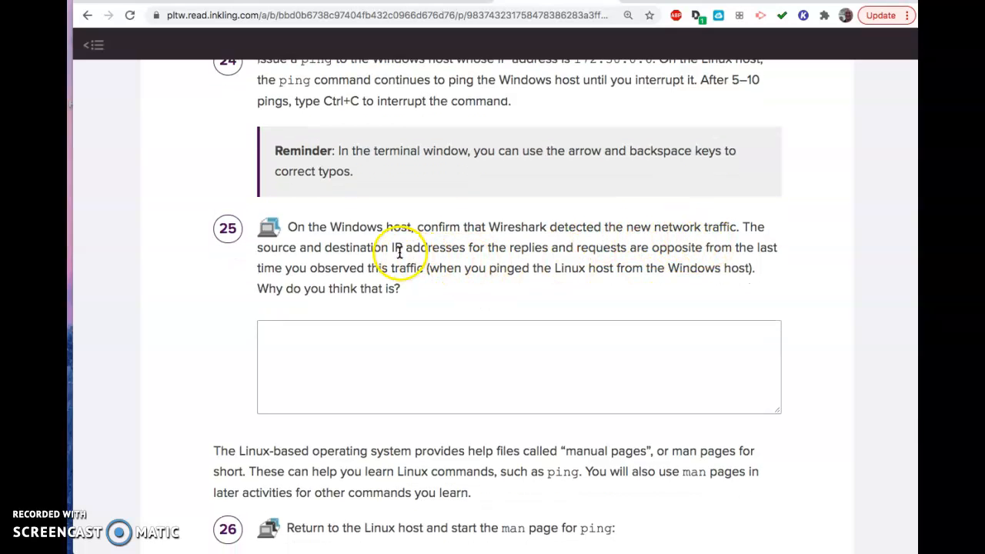
{"action": "mouse_move", "coordinate": [351, 250]}
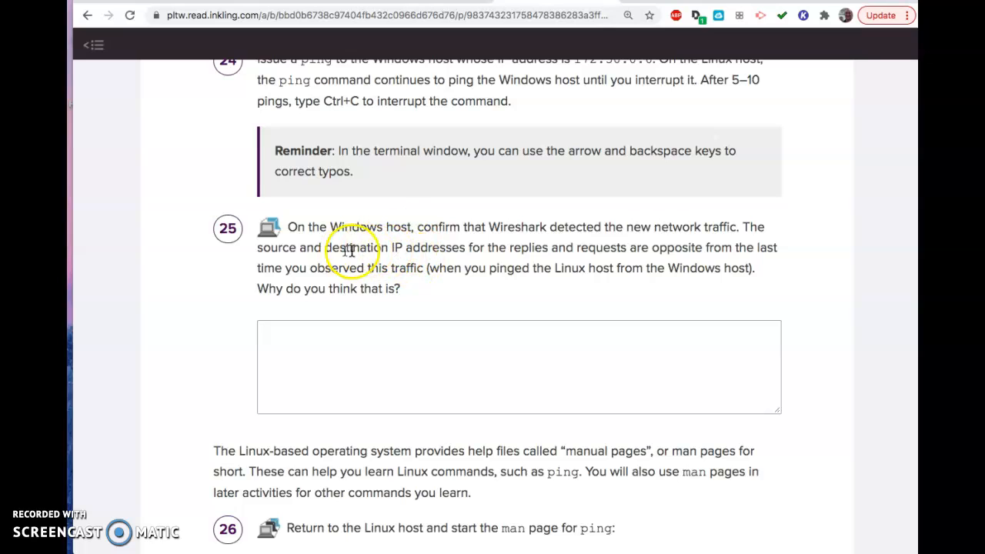
{"action": "mouse_move", "coordinate": [597, 245]}
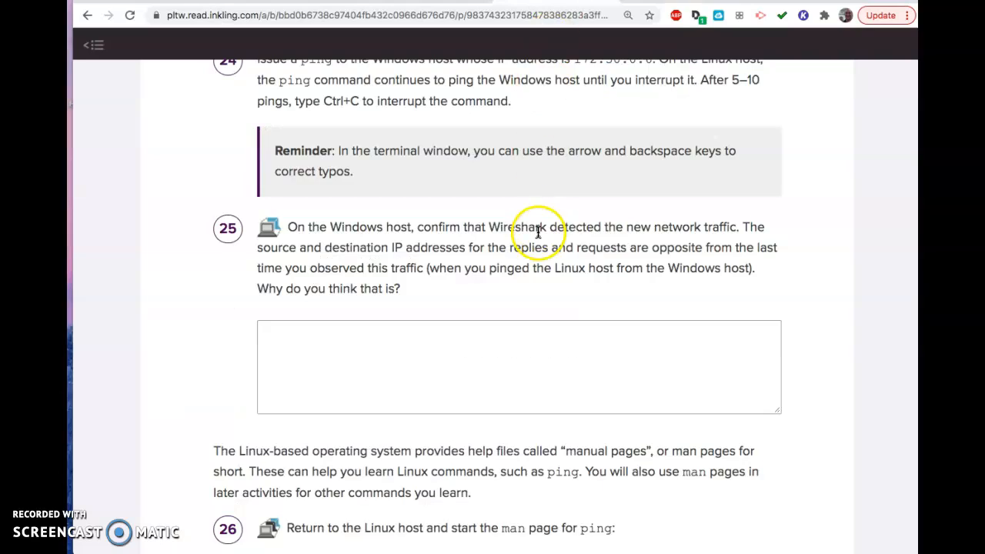
{"action": "scroll", "scroll_direction": "down", "scroll_amount": 3}
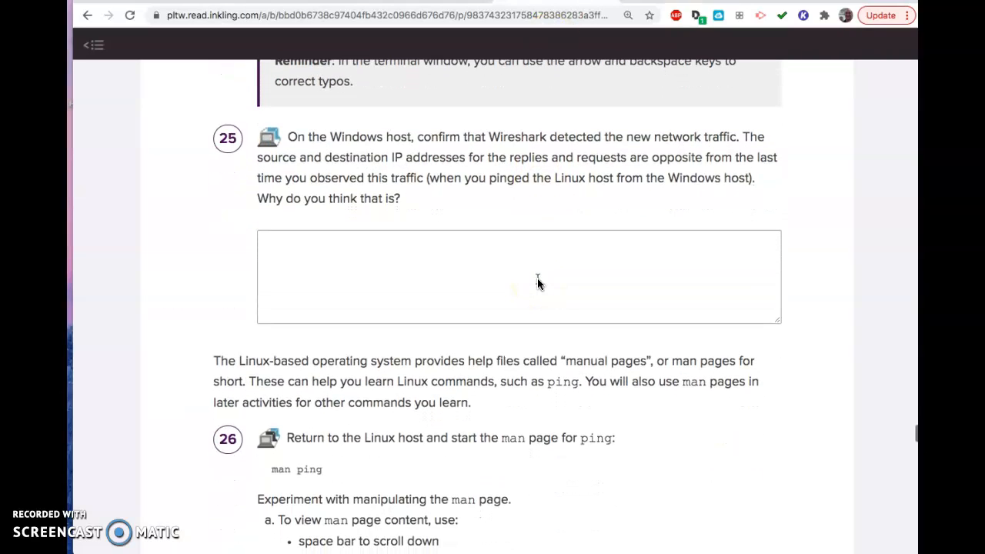
{"action": "mouse_move", "coordinate": [535, 197]}
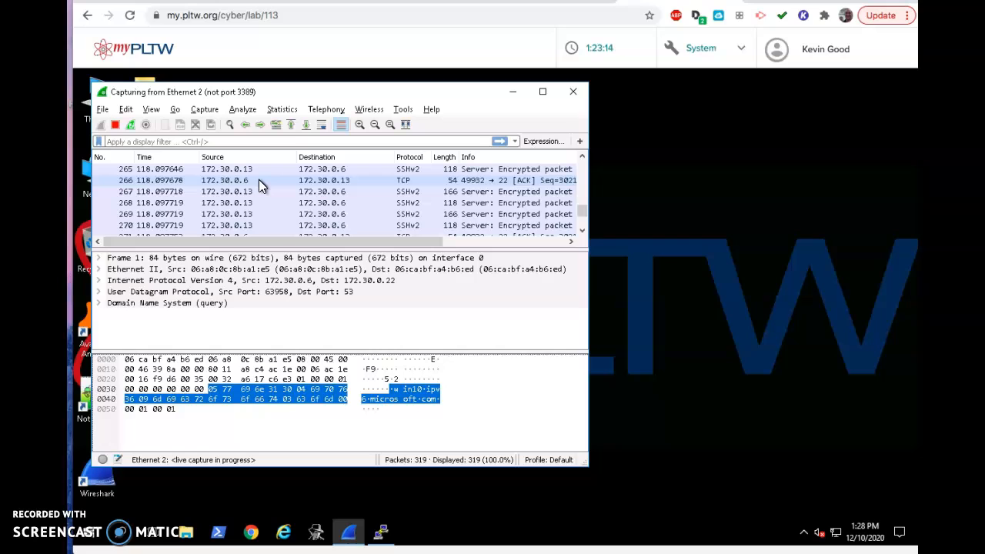
{"action": "mouse_move", "coordinate": [700, 200]}
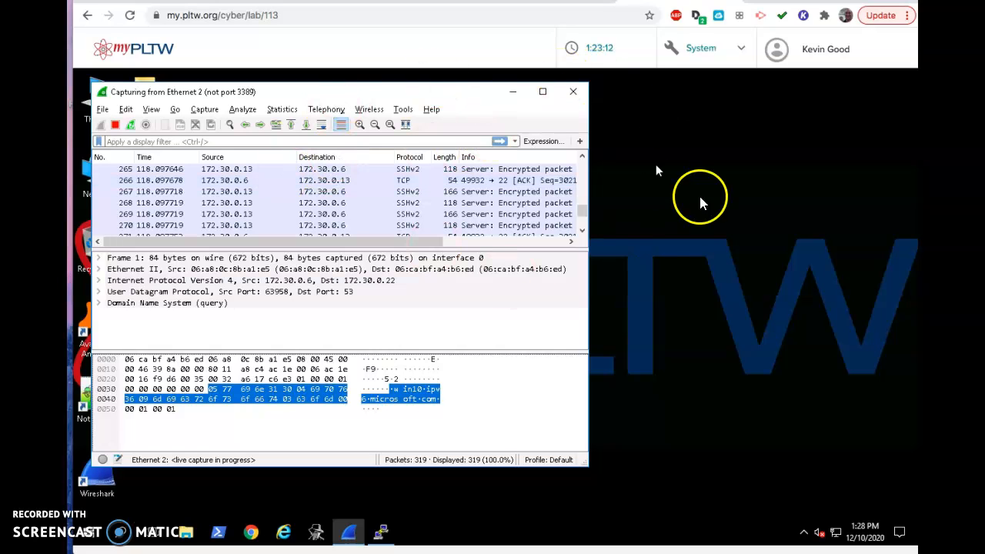
{"action": "mouse_move", "coordinate": [572, 132]}
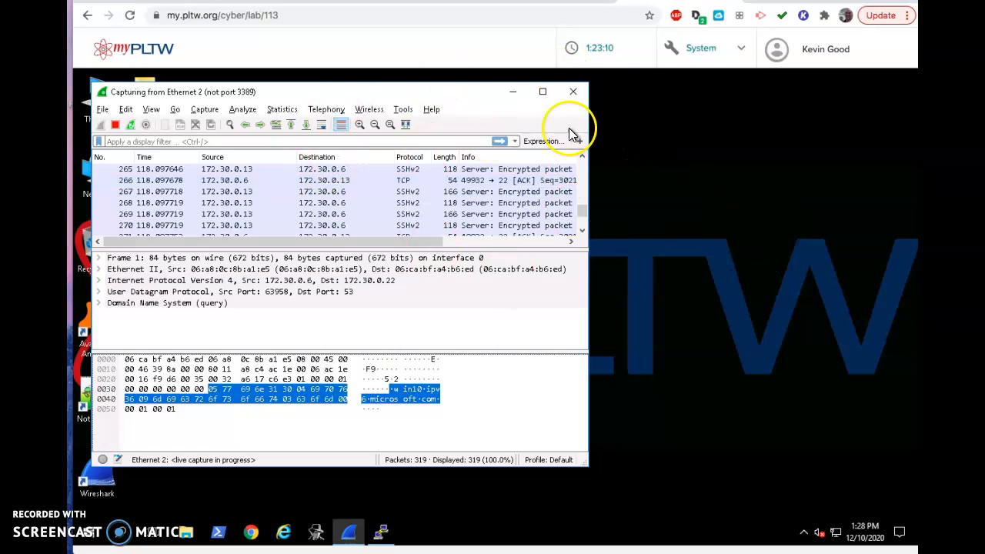
{"action": "mouse_move", "coordinate": [569, 131]}
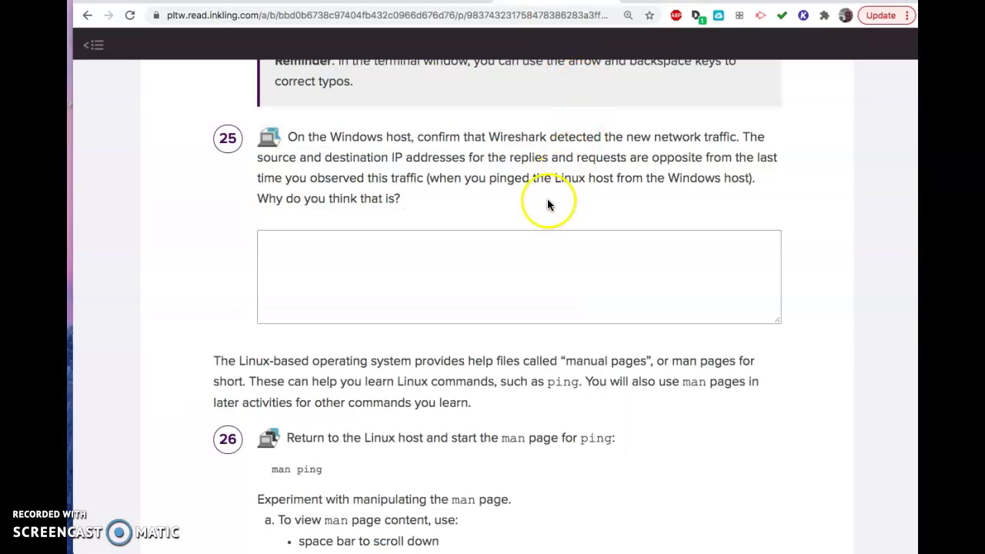
Reveal the answers for steps 27b and 28, including ping -f -i 0 -s 4000 172.30.0.6
{"action": "scroll", "scroll_direction": "down", "scroll_amount": 3}
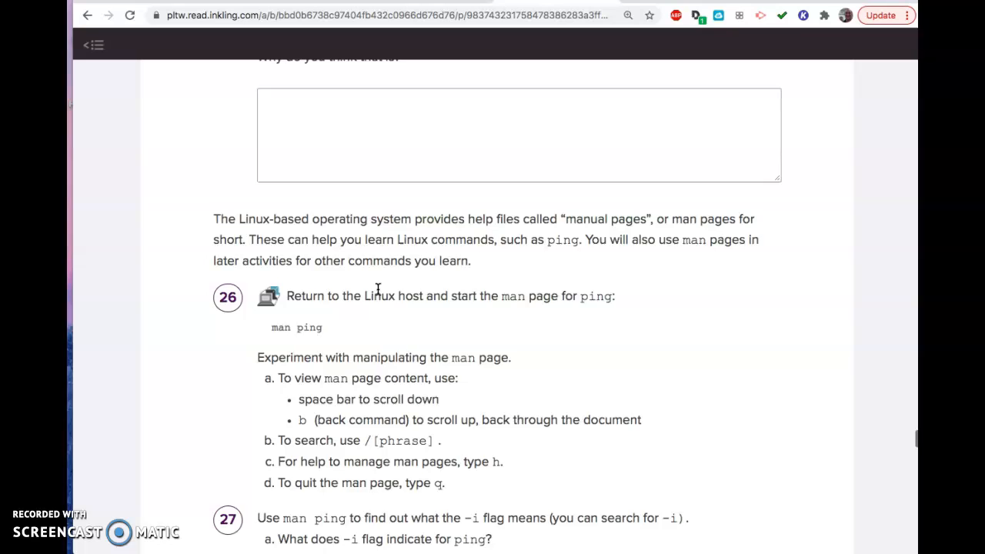
{"action": "scroll", "scroll_direction": "down", "scroll_amount": 3}
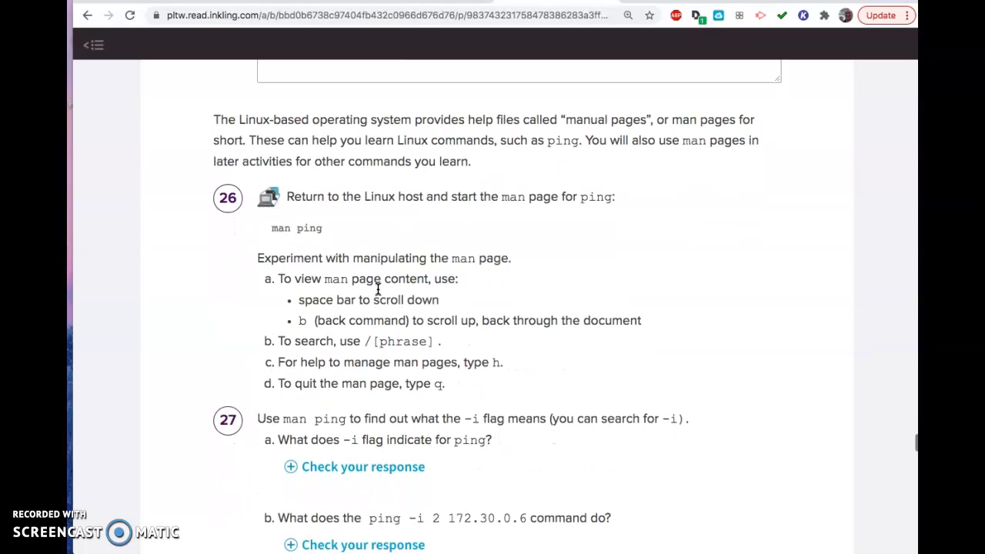
{"action": "scroll", "scroll_direction": "down", "scroll_amount": 3}
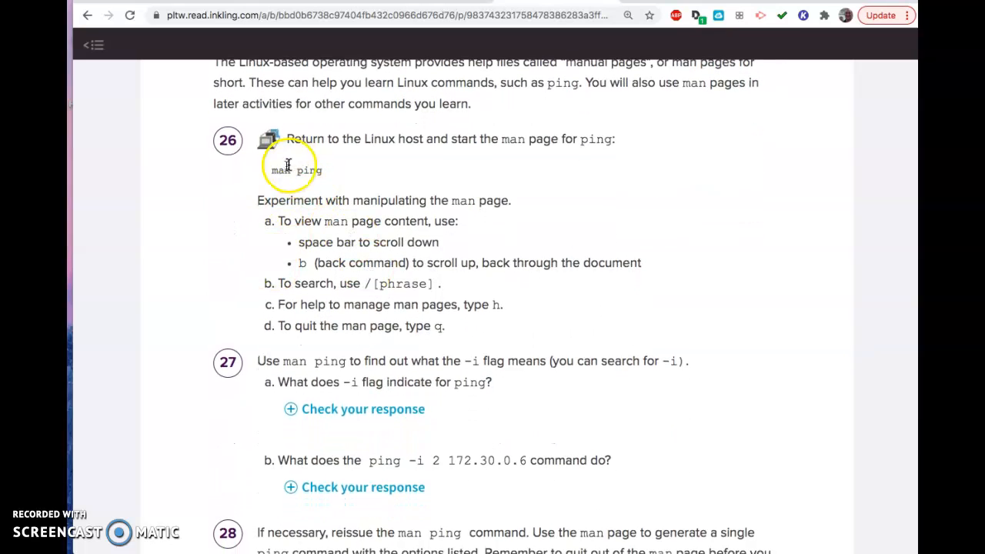
{"action": "mouse_move", "coordinate": [379, 399]}
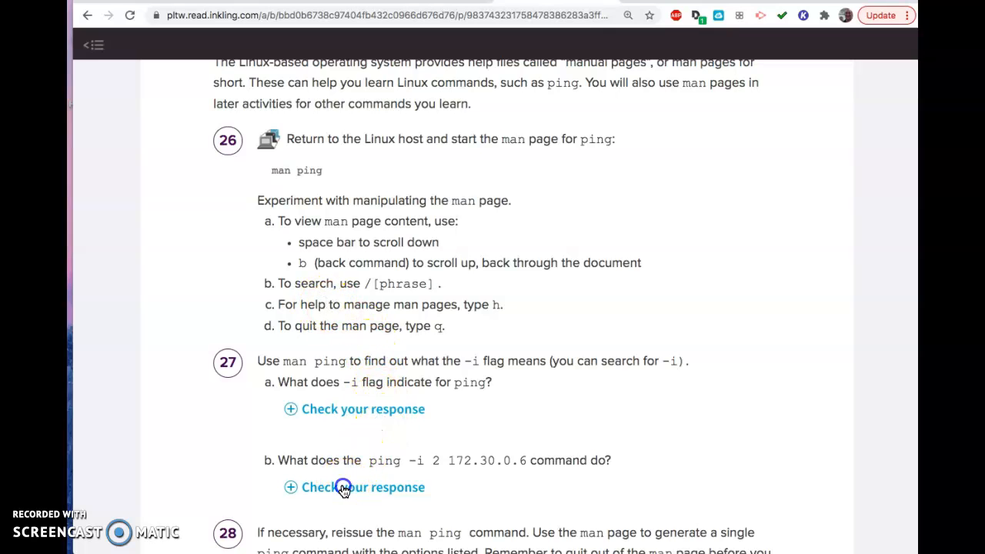
{"action": "left_click", "coordinate": [363, 487]}
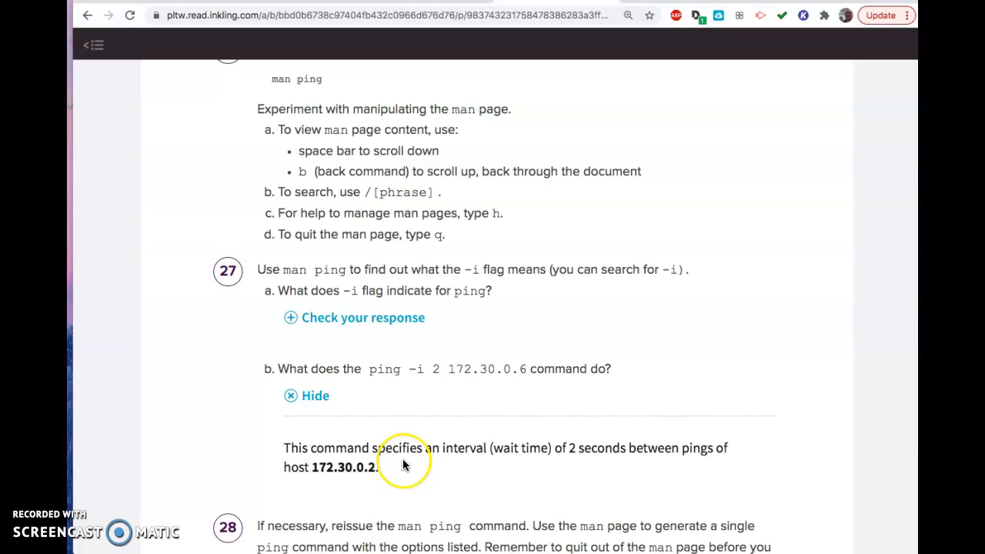
{"action": "scroll", "scroll_direction": "down", "scroll_amount": 3}
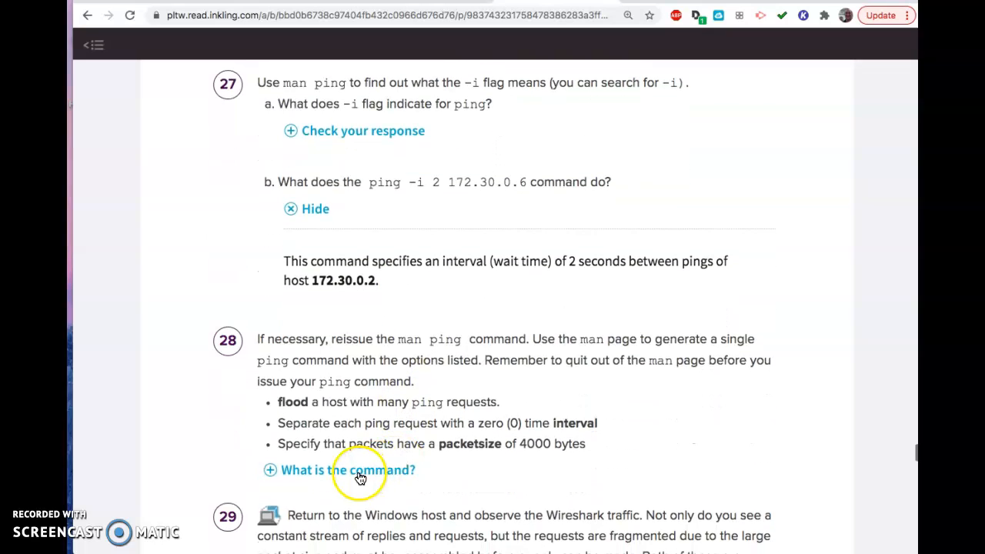
{"action": "left_click", "coordinate": [345, 471]}
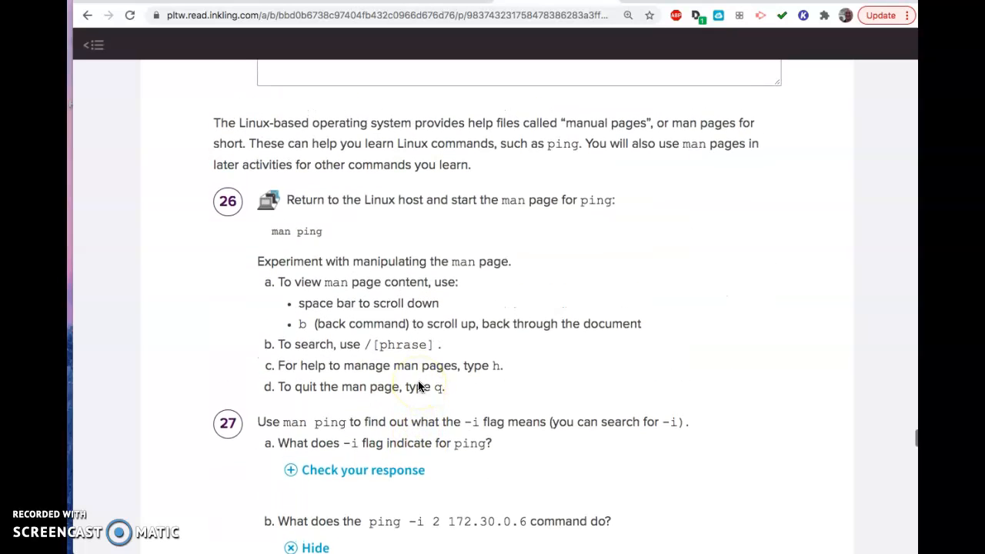
Scroll through the Inkling instructions around step 28 to review the flood steps
{"action": "scroll", "scroll_direction": "up", "scroll_amount": 3}
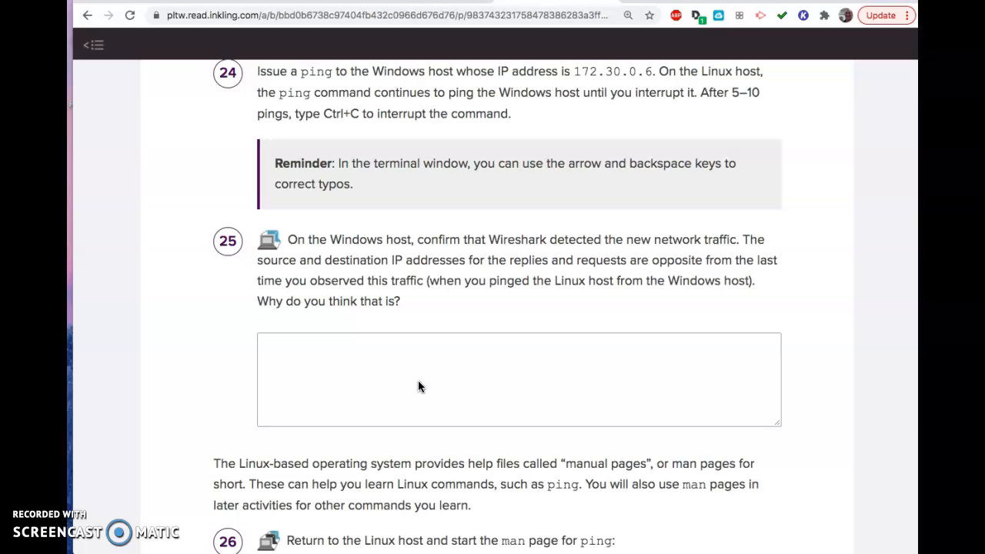
{"action": "scroll", "scroll_direction": "down", "scroll_amount": 3}
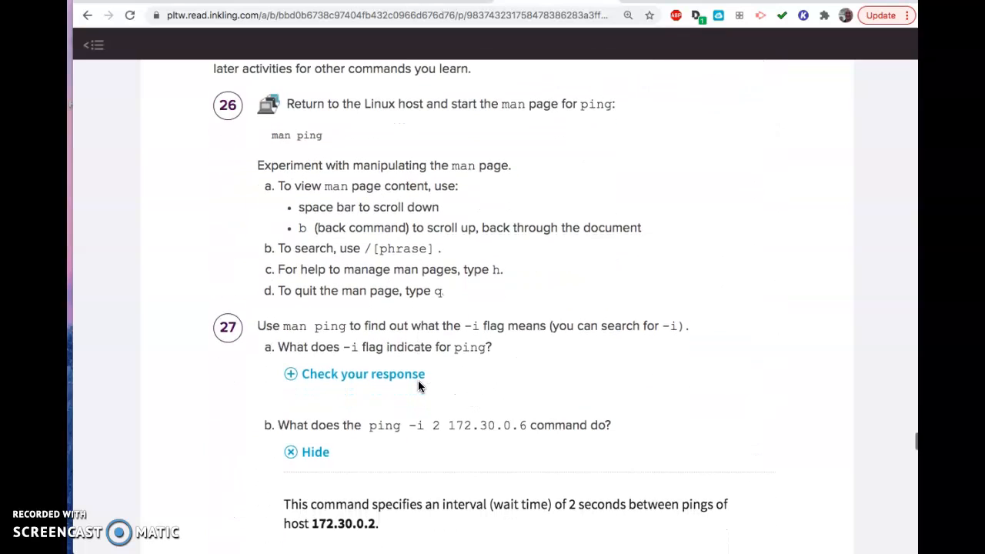
{"action": "scroll", "scroll_direction": "down", "scroll_amount": 3}
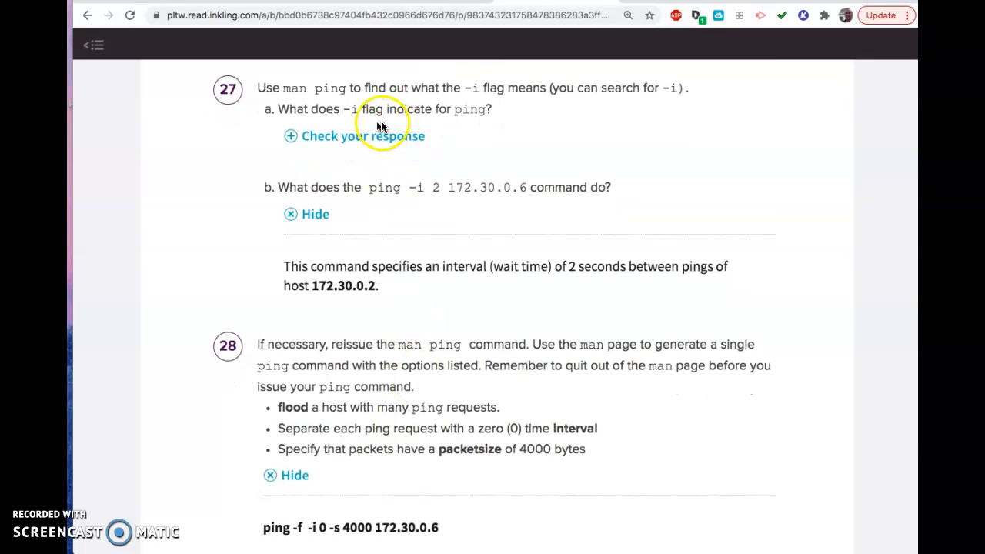
{"action": "scroll", "scroll_direction": "down", "scroll_amount": 3}
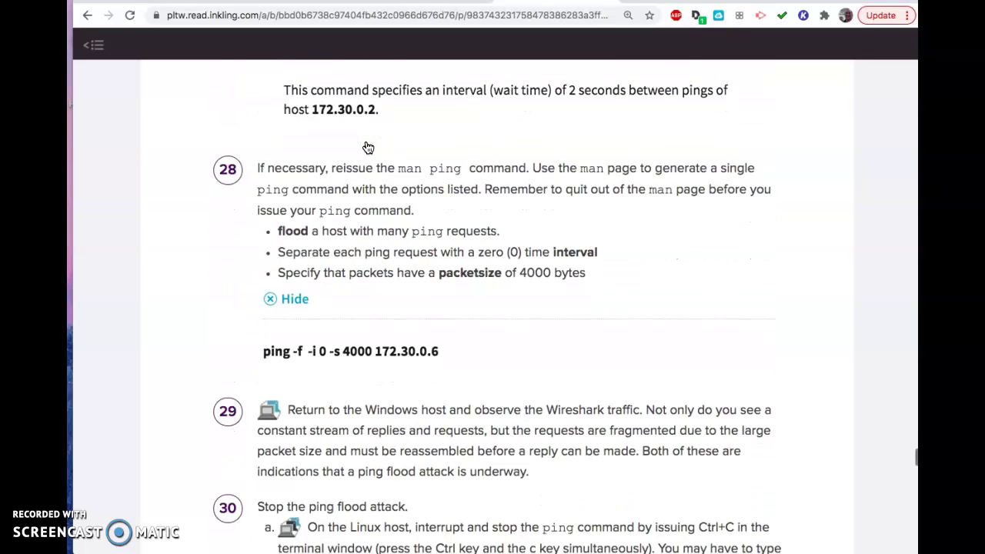
{"action": "scroll", "scroll_direction": "down", "scroll_amount": 3}
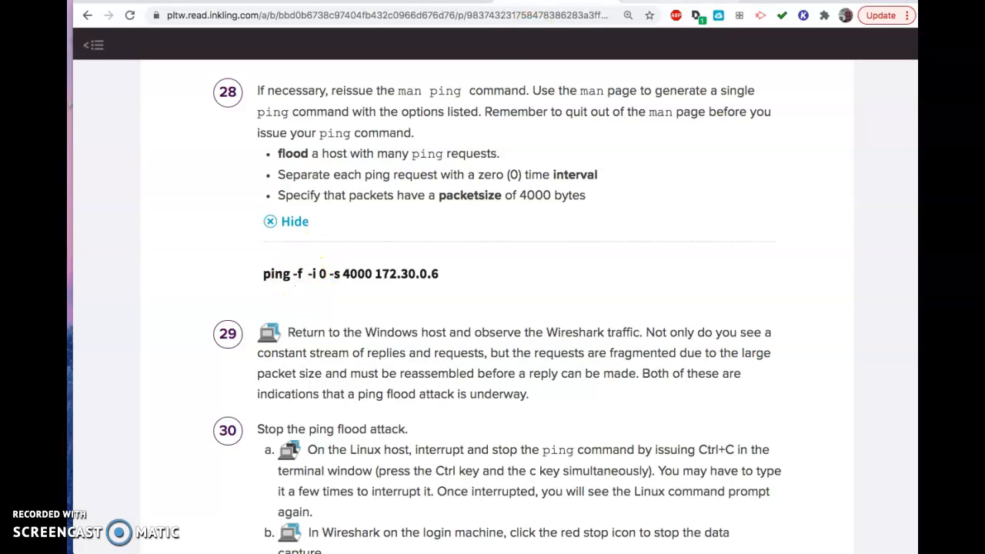
{"action": "scroll", "scroll_direction": "down", "scroll_amount": 3}
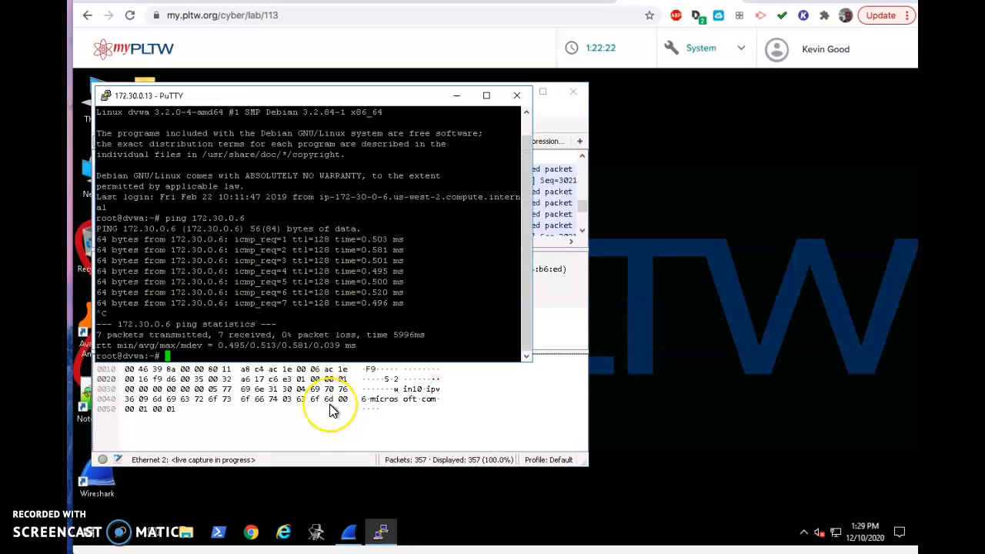
Enter the ping flood command ping -f -i 0 -s 4000 172.30.0.6 at the Linux prompt
{"action": "type", "text": "ping"}
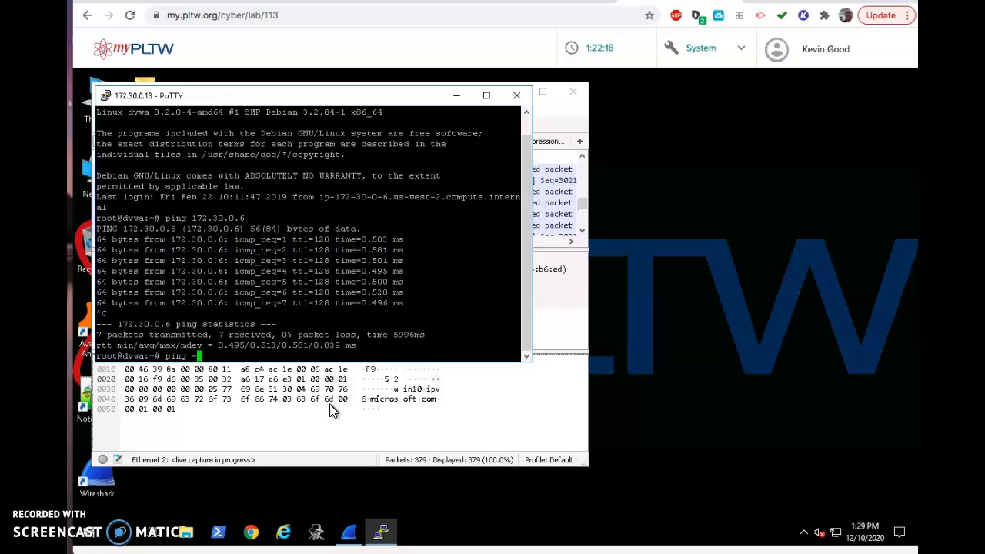
{"action": "type", "text": "-i"}
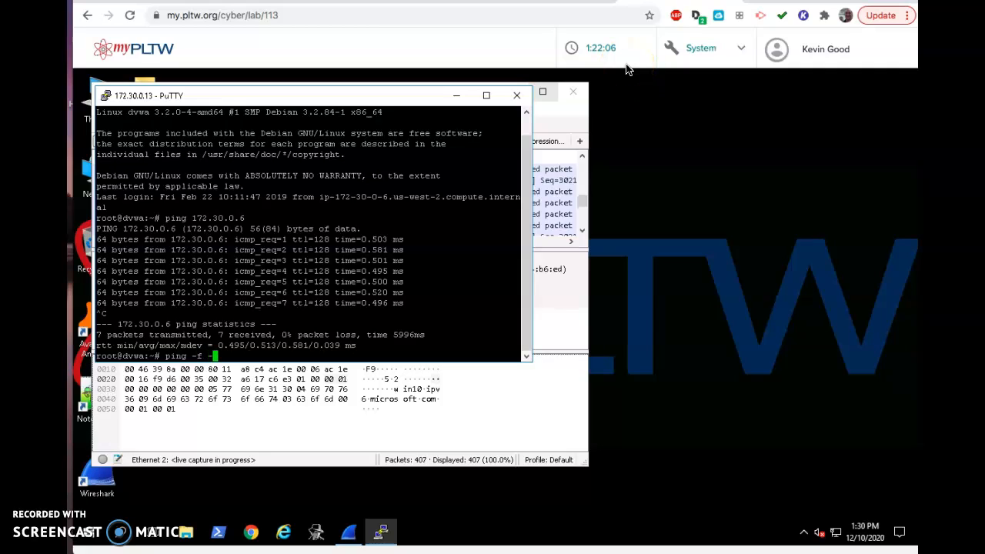
{"action": "type", "text": "-i 0"}
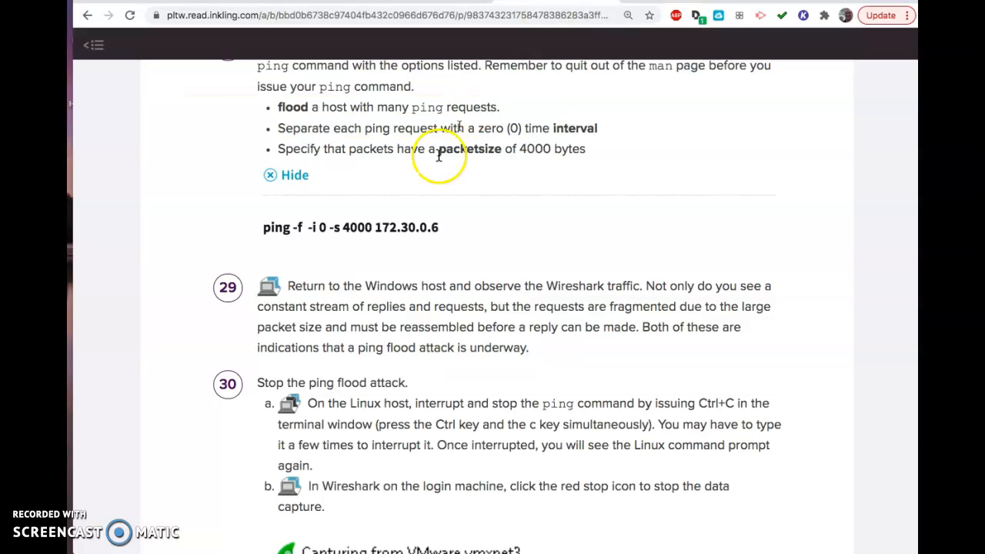
{"action": "mouse_move", "coordinate": [335, 234]}
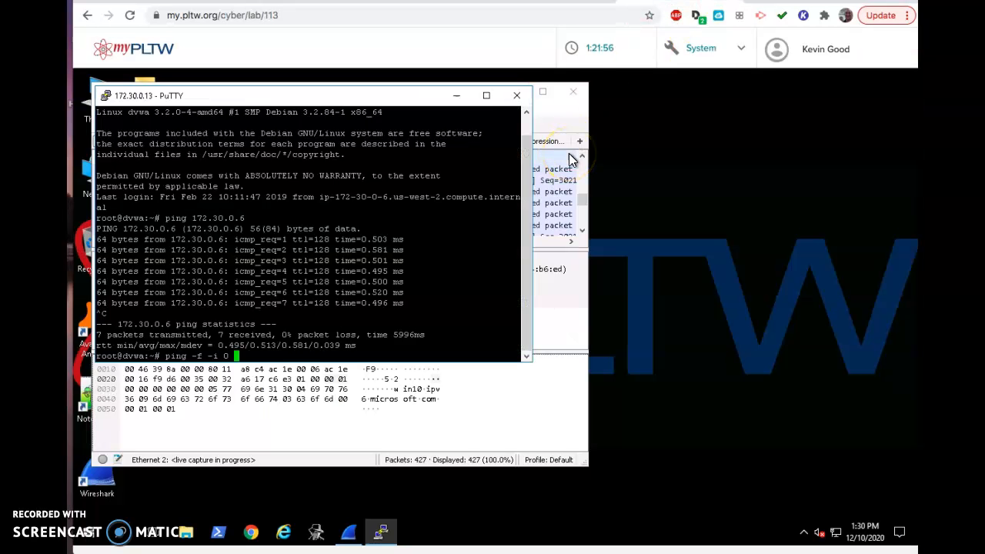
{"action": "type", "text": "-s 40"}
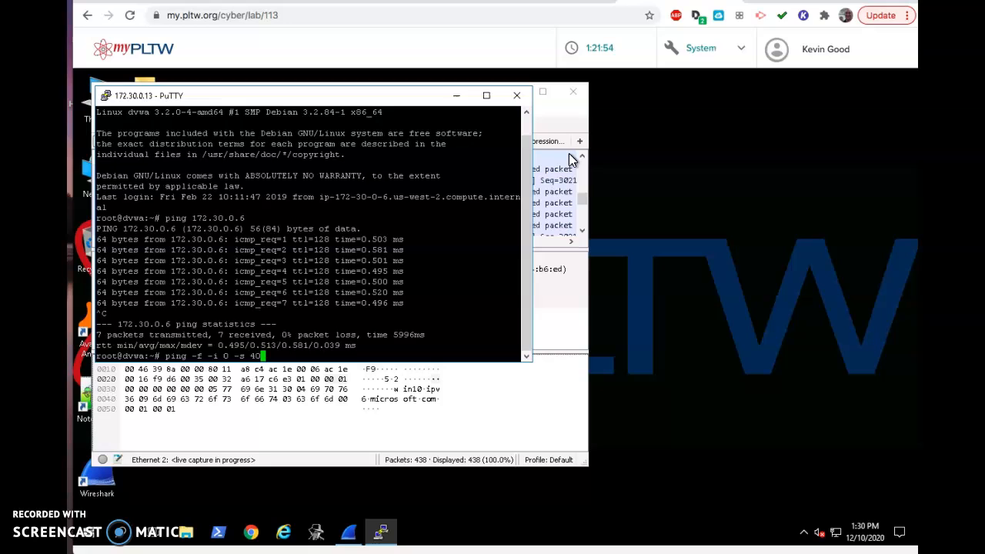
{"action": "type", "text": "000"}
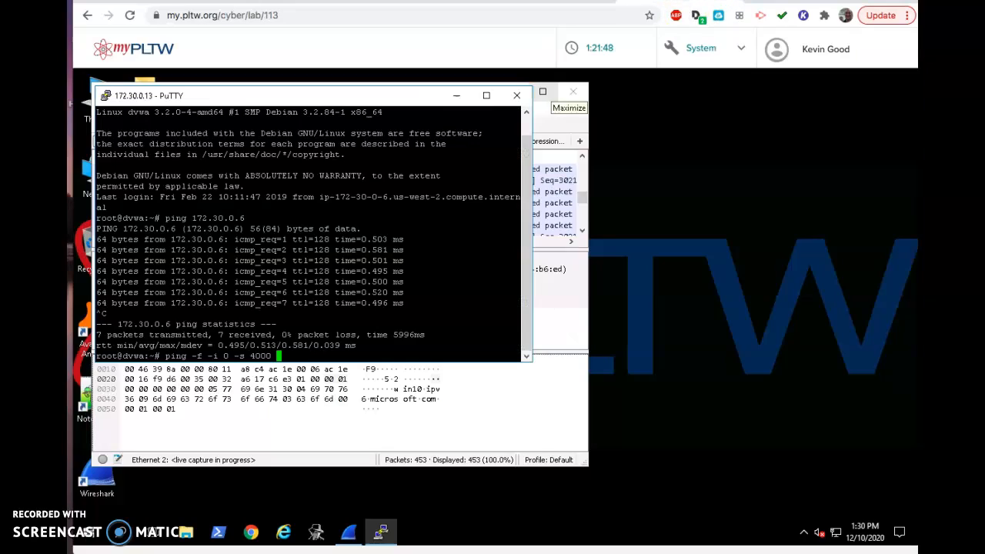
{"action": "type", "text": "172.30.0"}
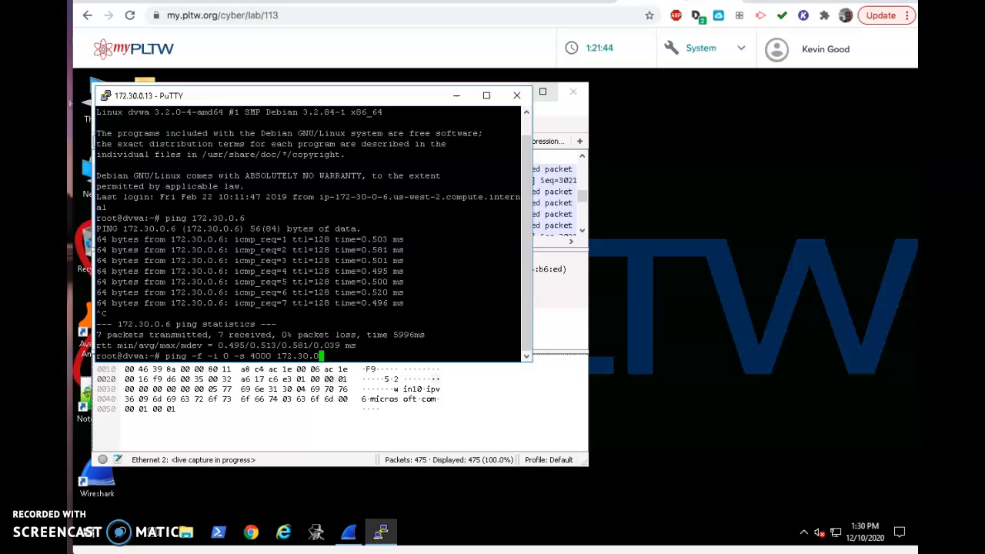
{"action": "type", "text": ".6"}
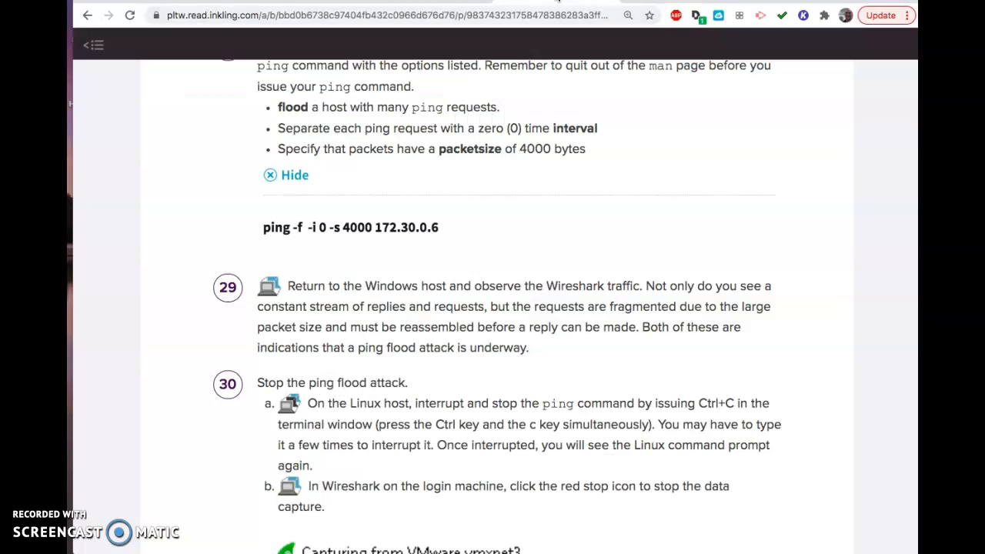
{"action": "mouse_move", "coordinate": [452, 278]}
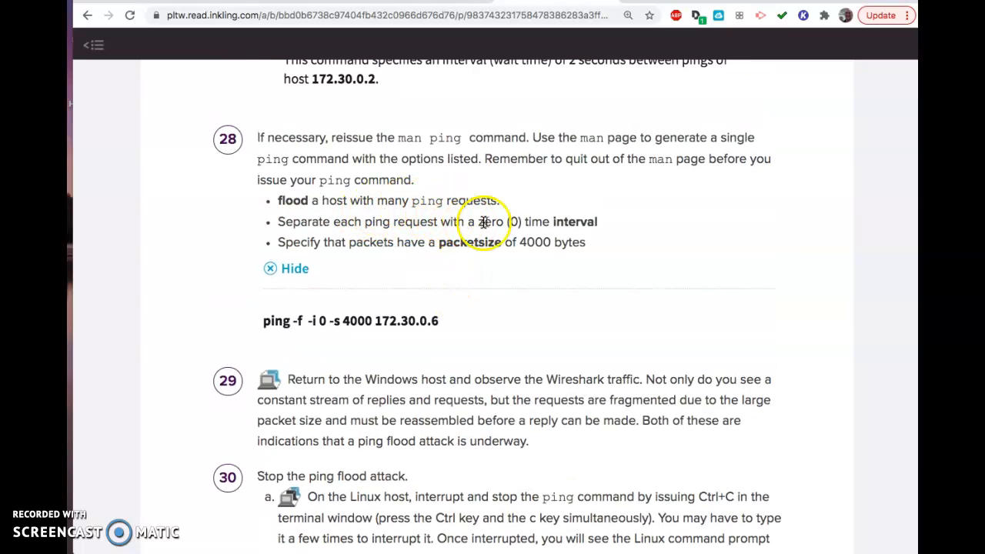
{"action": "mouse_move", "coordinate": [486, 249]}
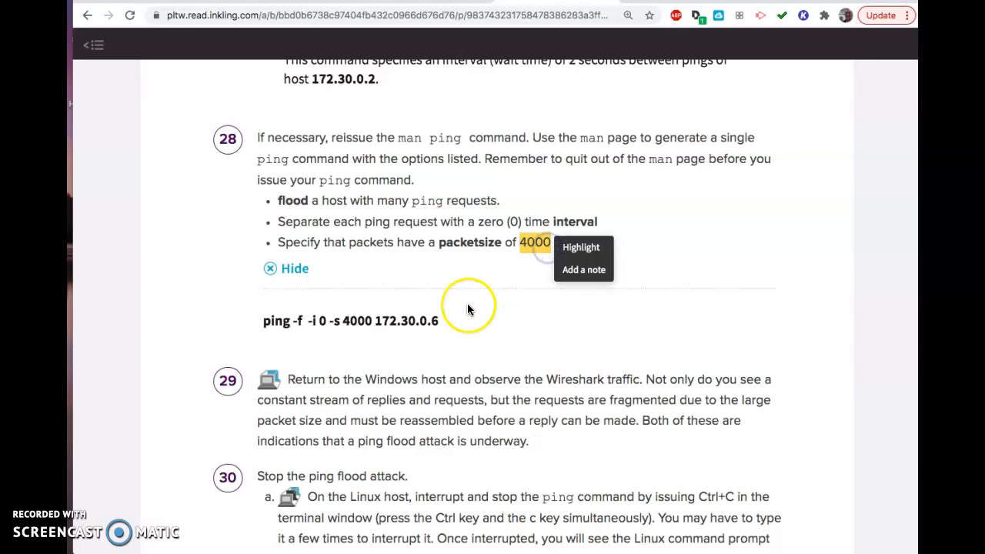
Scroll the Inkling page from step 28 down to step 31 and the notebook prompt
{"action": "scroll", "scroll_direction": "down", "scroll_amount": 3}
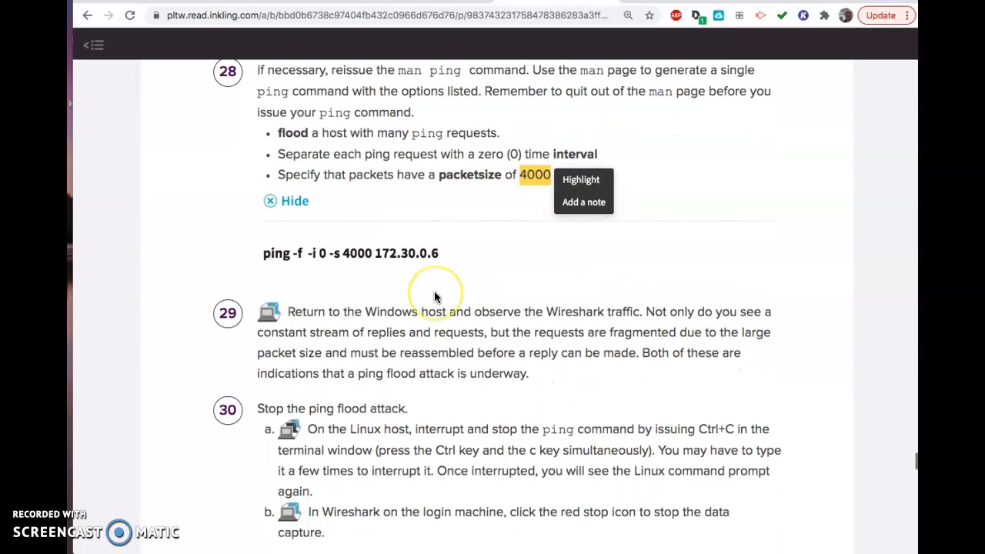
{"action": "scroll", "scroll_direction": "down", "scroll_amount": 3}
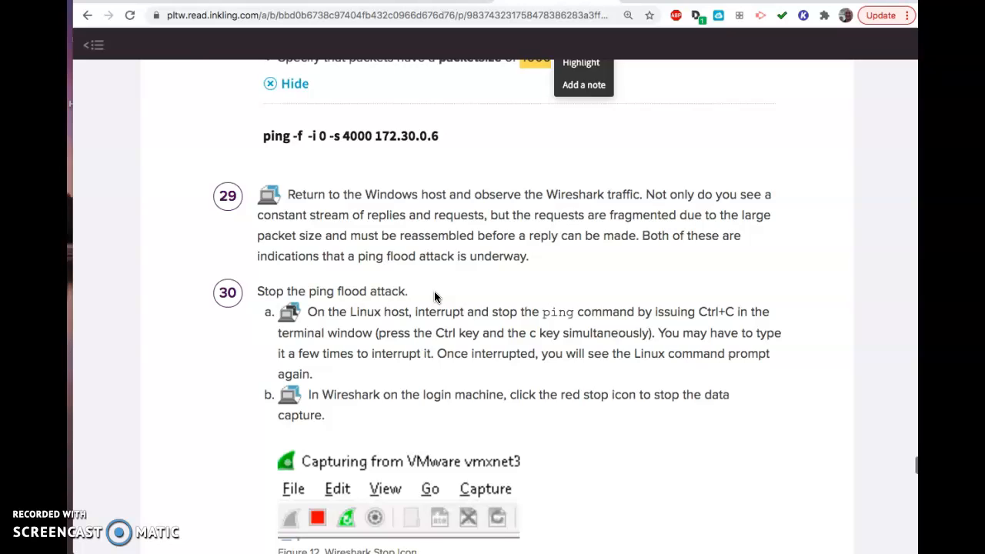
{"action": "scroll", "scroll_direction": "down", "scroll_amount": 3}
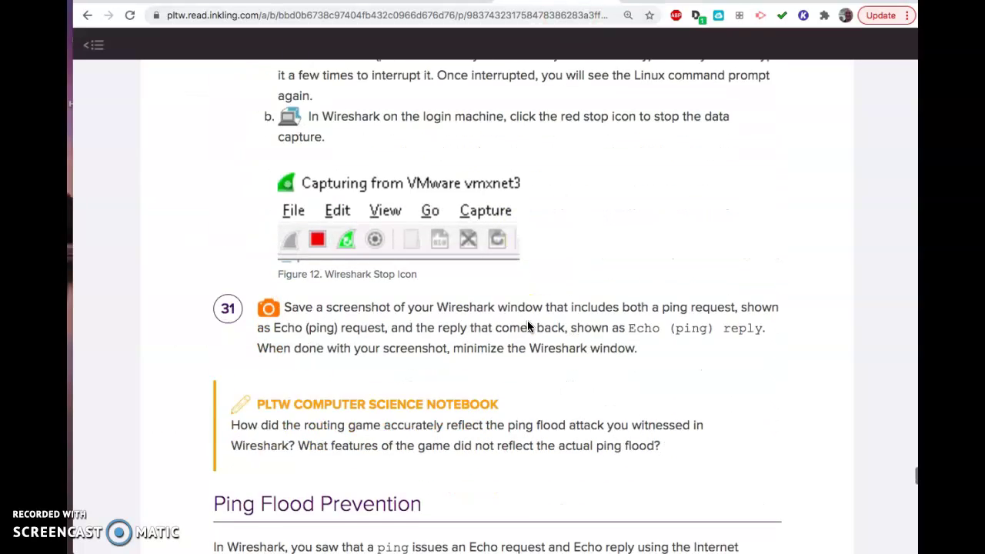
{"action": "scroll", "scroll_direction": "down", "scroll_amount": 3}
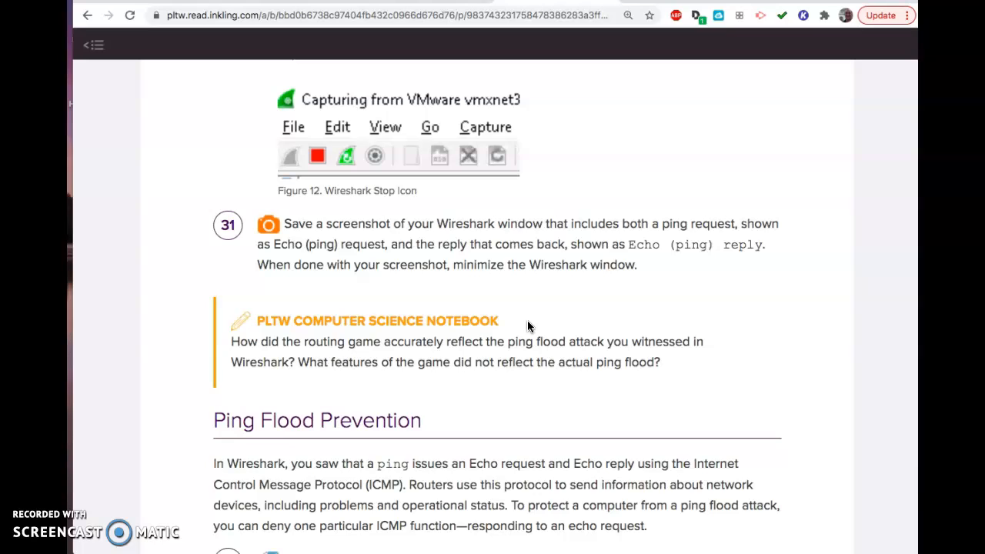
{"action": "mouse_move", "coordinate": [520, 259]}
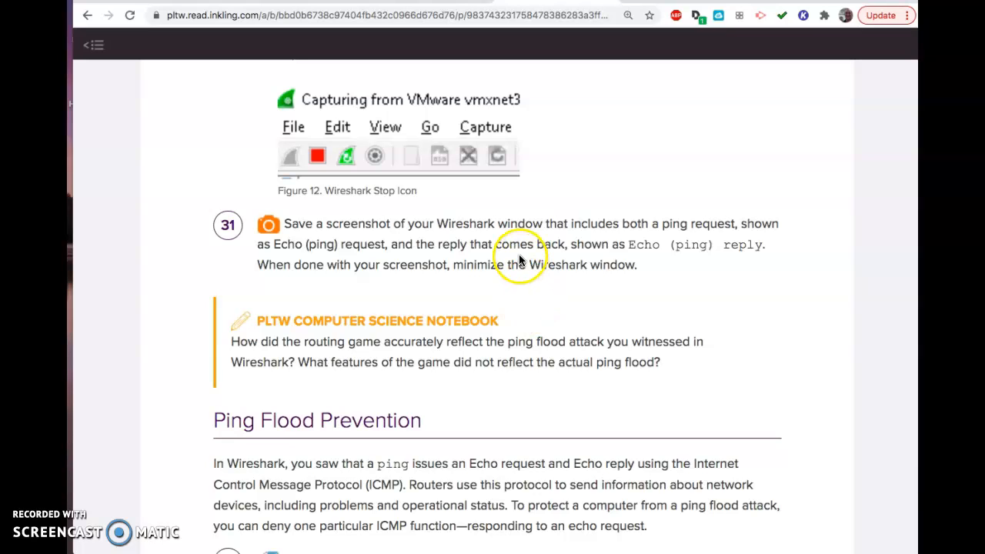
{"action": "scroll", "scroll_direction": "down", "scroll_amount": 3}
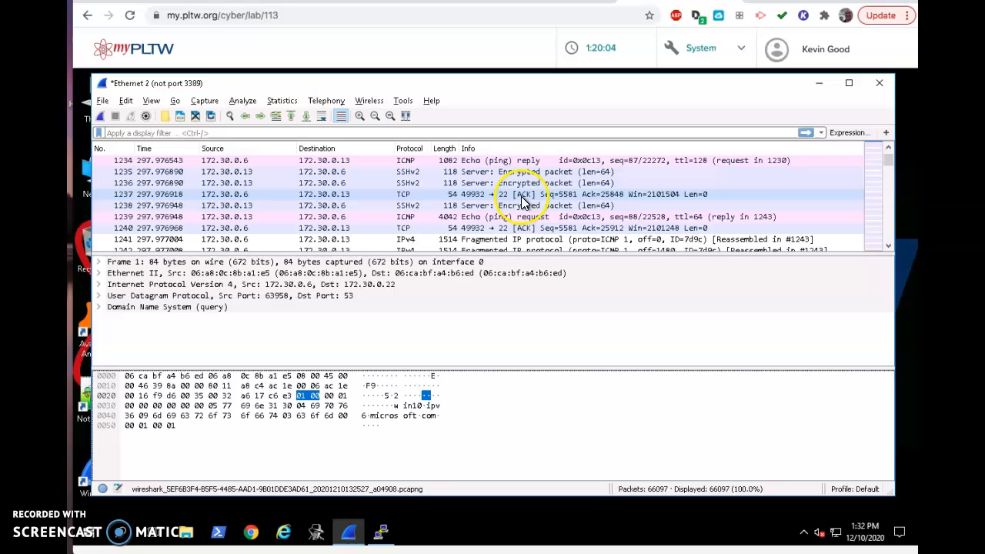
{"action": "mouse_move", "coordinate": [502, 201]}
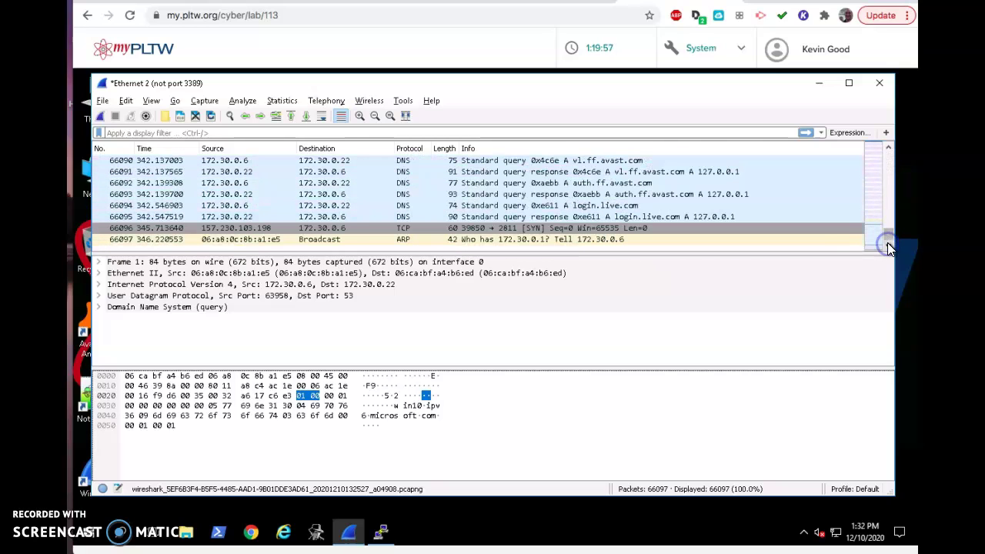
{"action": "mouse_move", "coordinate": [146, 215]}
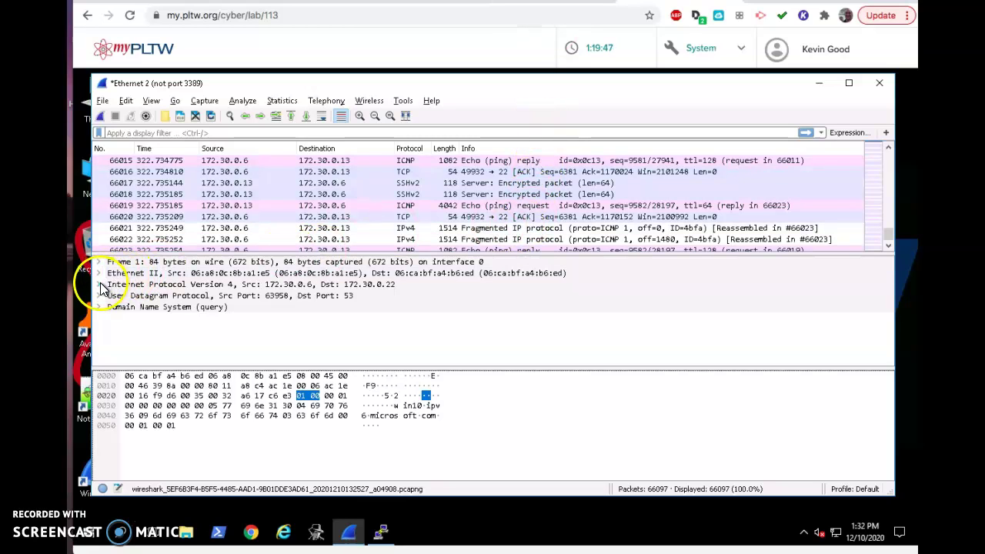
Expand the Frame 1 details tree showing interface, encapsulation and arrival times
{"action": "left_click", "coordinate": [98, 262]}
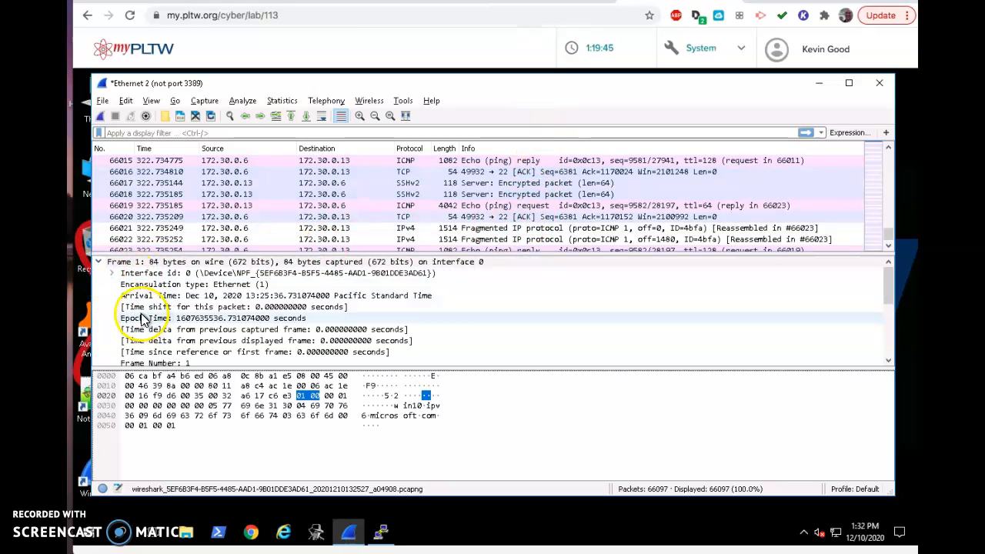
{"action": "mouse_move", "coordinate": [268, 306]}
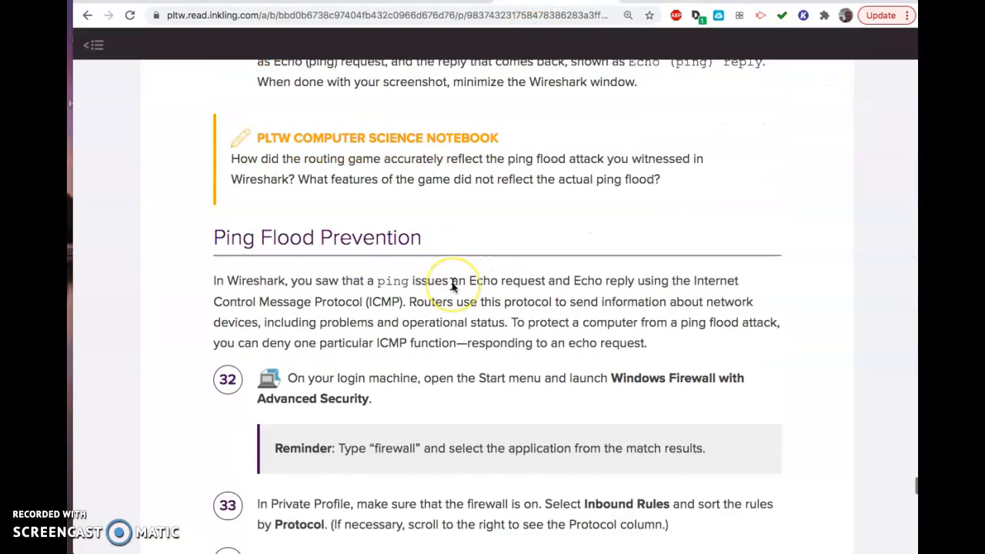
Scroll to Ping Flood Prevention steps 32–37 and select the ICMPv4-In rule name in step 34
{"action": "scroll", "scroll_direction": "down", "scroll_amount": 3}
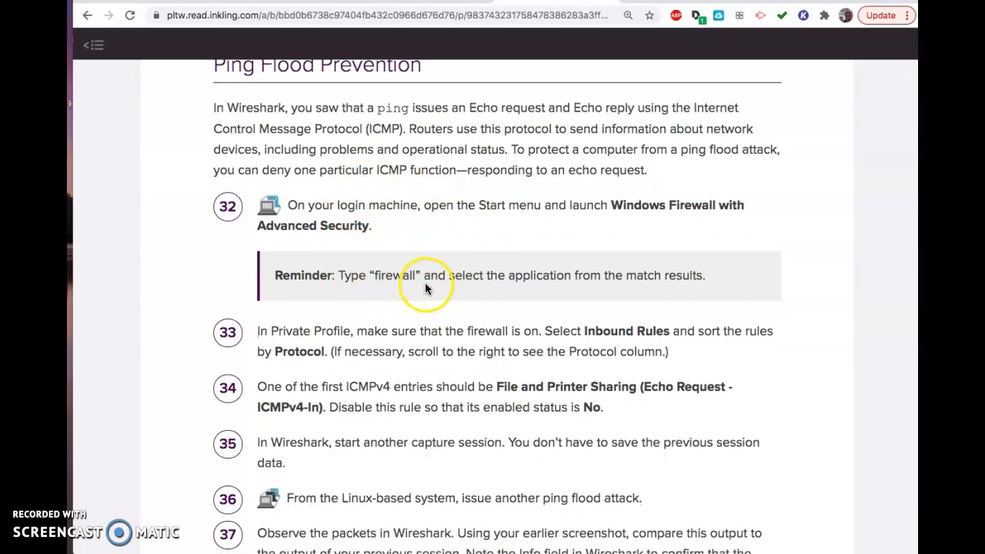
{"action": "scroll", "scroll_direction": "down", "scroll_amount": 3}
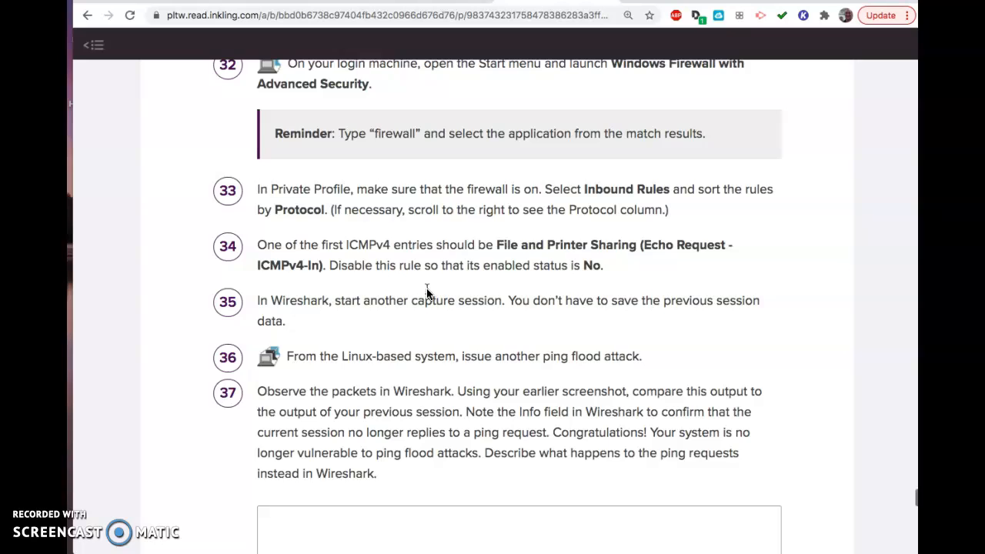
{"action": "scroll", "scroll_direction": "down", "scroll_amount": 3}
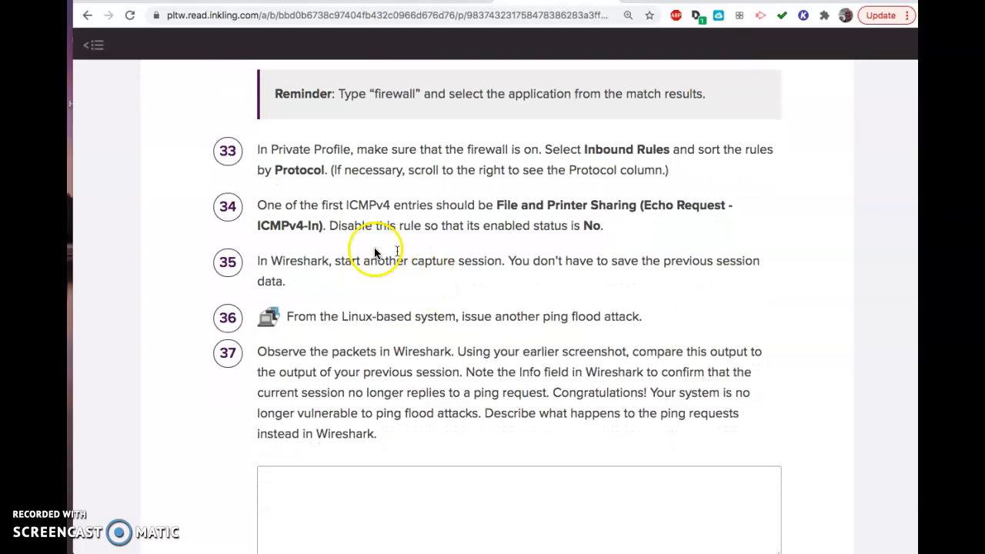
{"action": "double_click", "coordinate": [300, 225]}
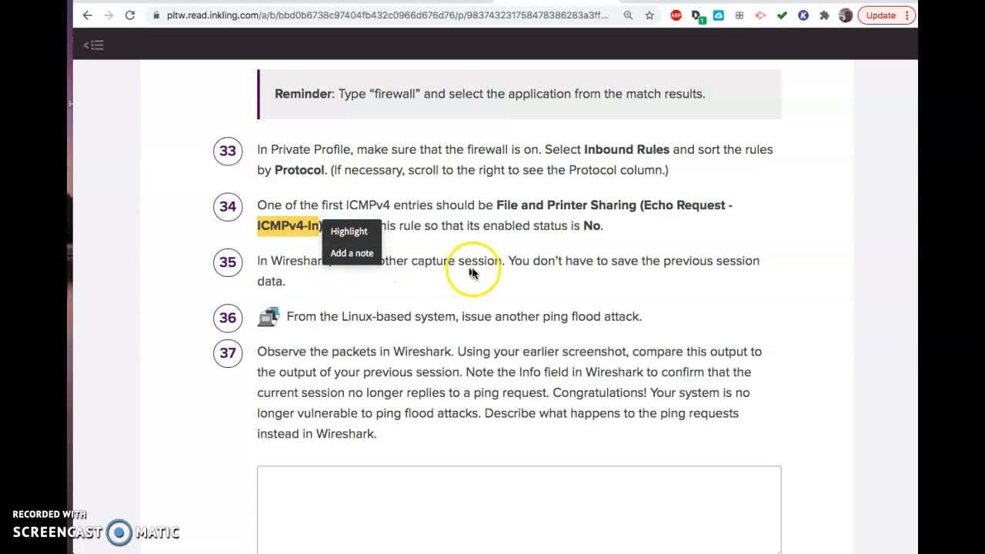
{"action": "mouse_move", "coordinate": [520, 237]}
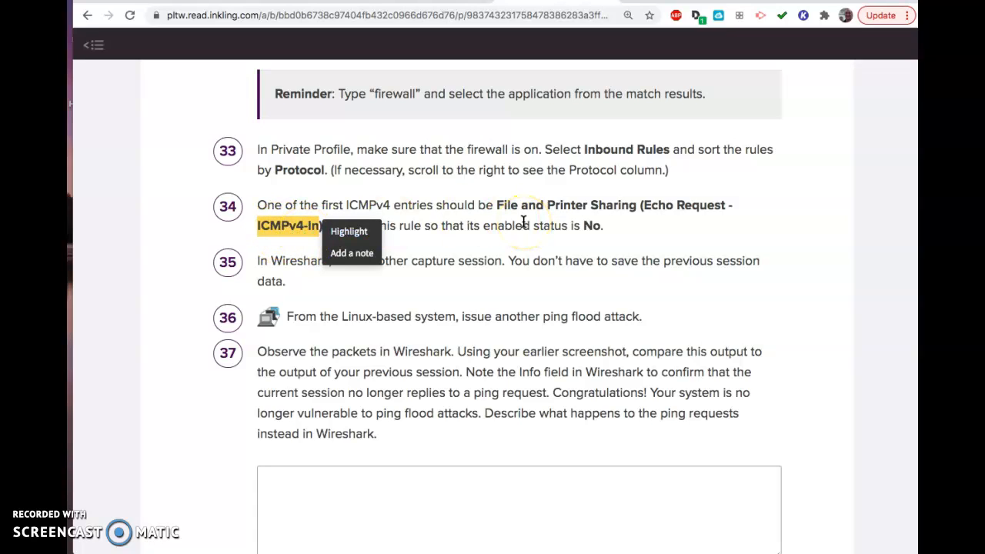
{"action": "double_click", "coordinate": [628, 149]}
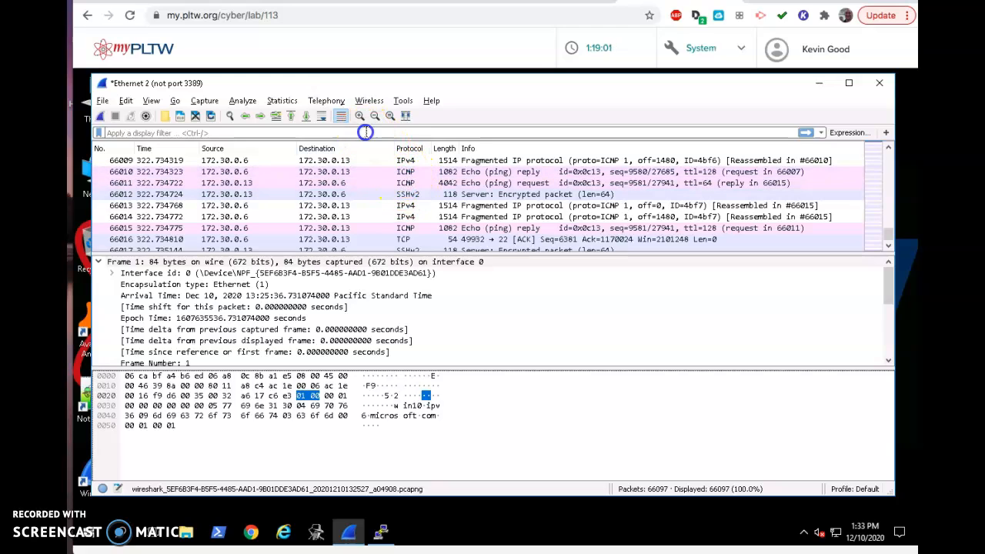
Apply the display filter 'icmp', leaving 19106 of 66097 packets showing echo requests and replies
{"action": "type", "text": "ic"}
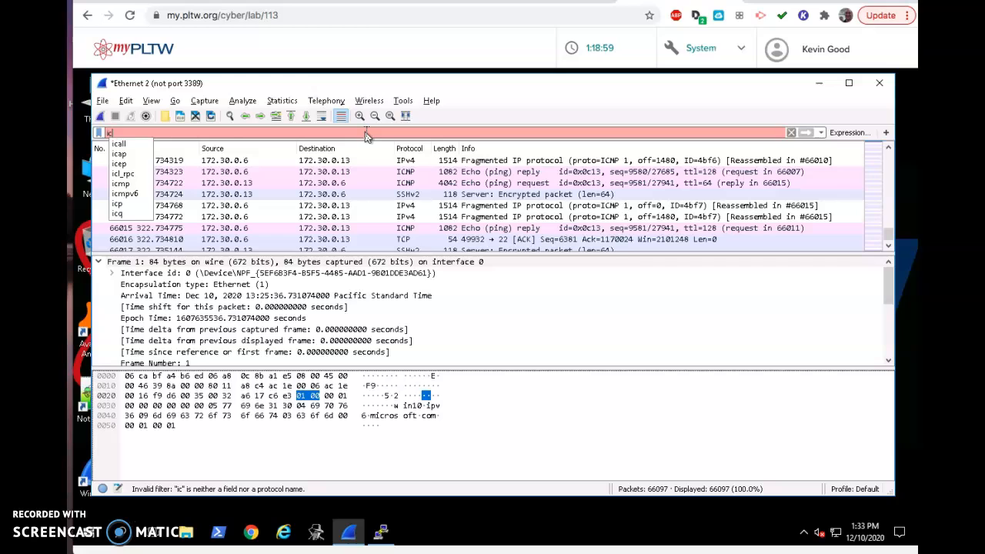
{"action": "type", "text": "icmp"}
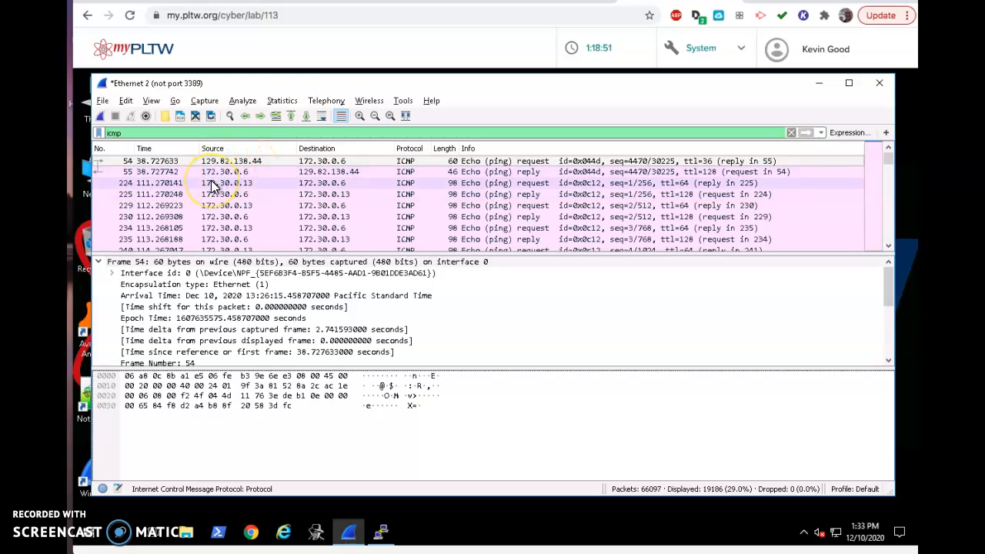
{"action": "scroll", "scroll_direction": "down", "scroll_amount": 3}
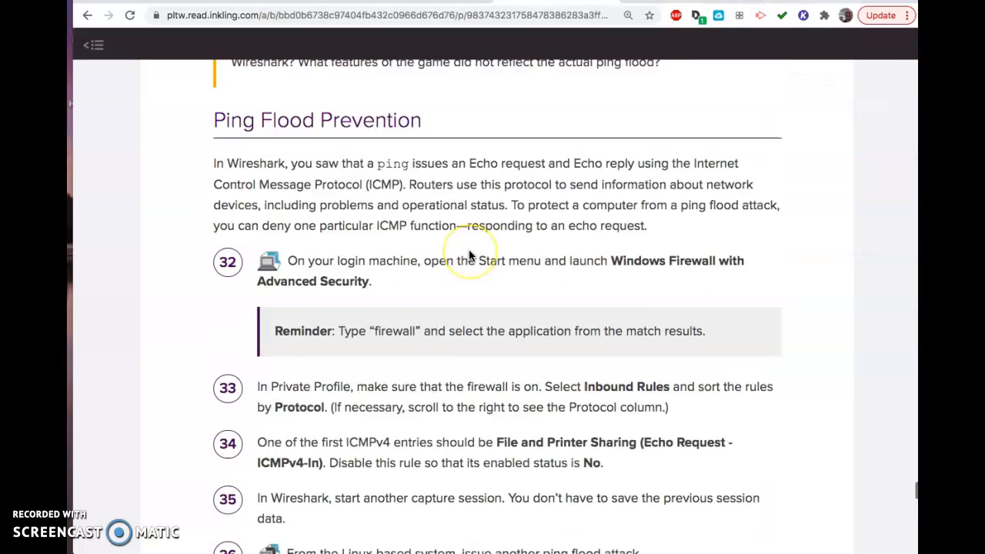
Scroll the PLTW Inkling page through steps 32–37 down to steps 38–40 and the notebook reflection prompt
{"action": "scroll", "scroll_direction": "down", "scroll_amount": 3}
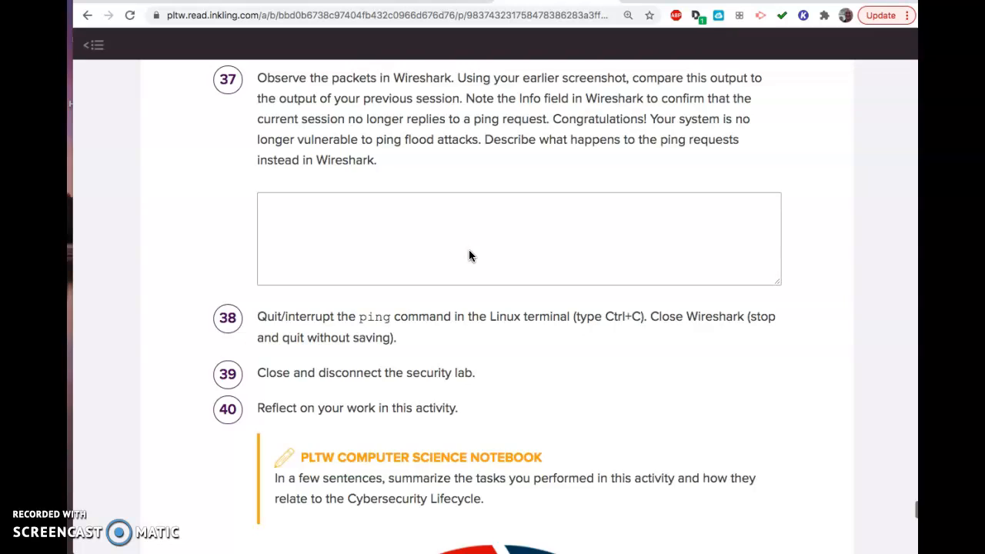
{"action": "scroll", "scroll_direction": "up", "scroll_amount": 3}
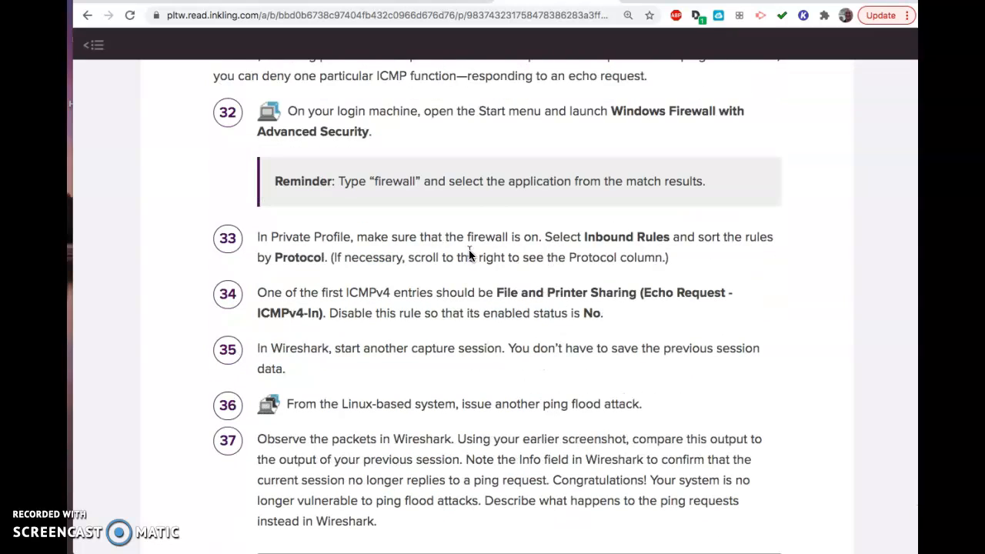
{"action": "mouse_move", "coordinate": [489, 230]}
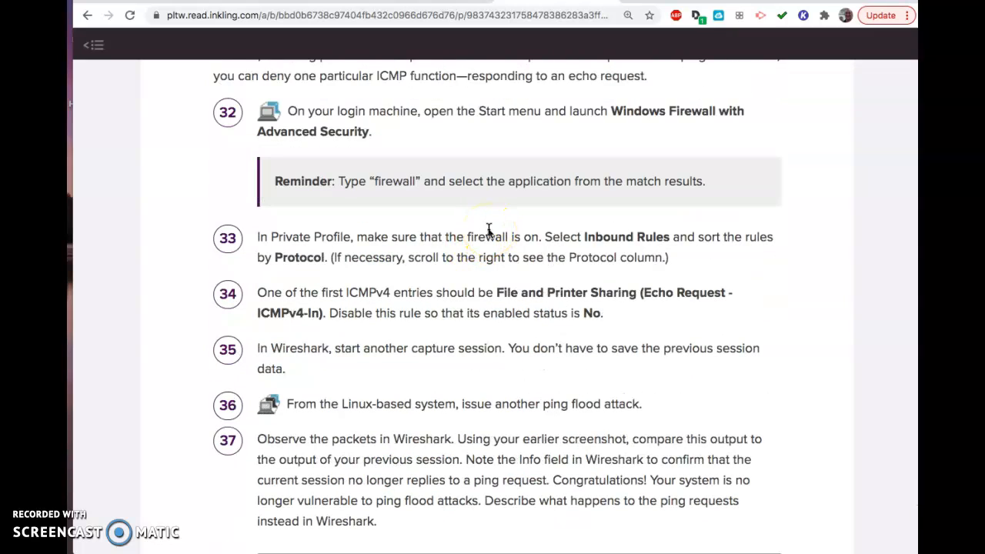
{"action": "mouse_move", "coordinate": [541, 254]}
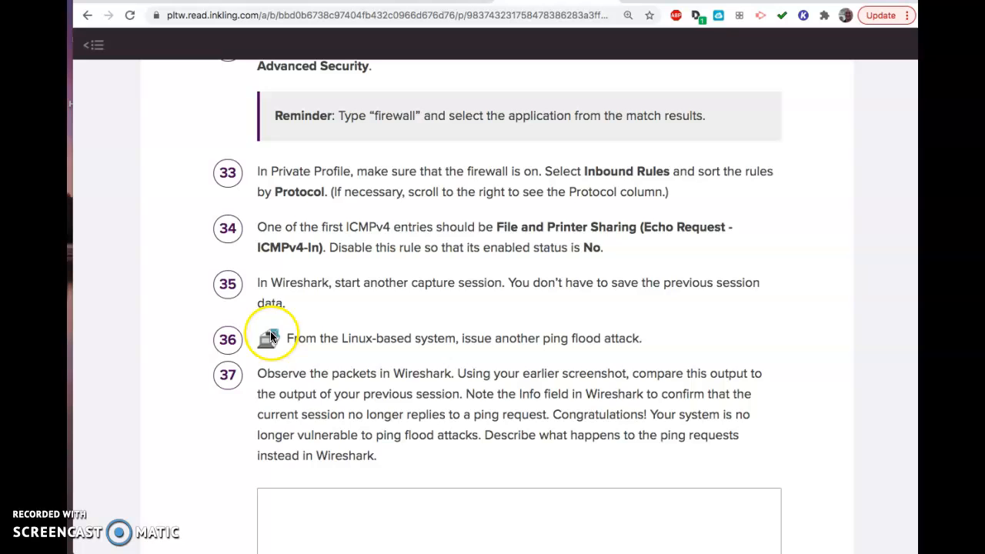
{"action": "scroll", "scroll_direction": "down", "scroll_amount": 3}
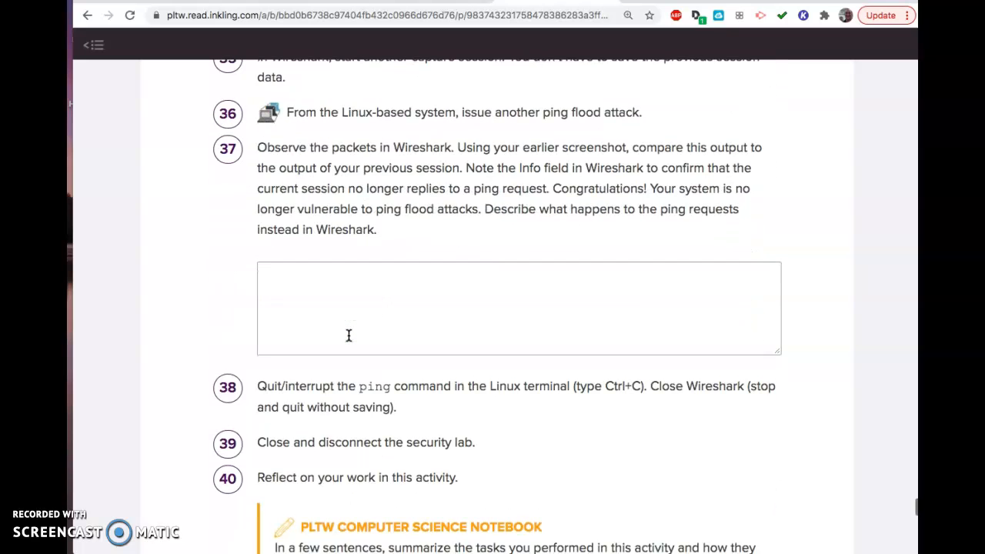
{"action": "scroll", "scroll_direction": "down", "scroll_amount": 3}
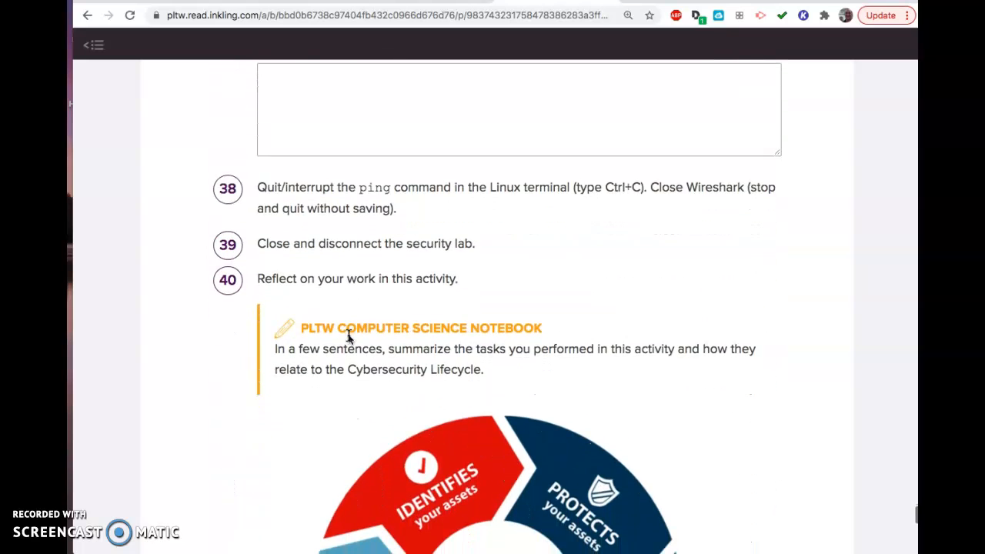
{"action": "scroll", "scroll_direction": "down", "scroll_amount": 3}
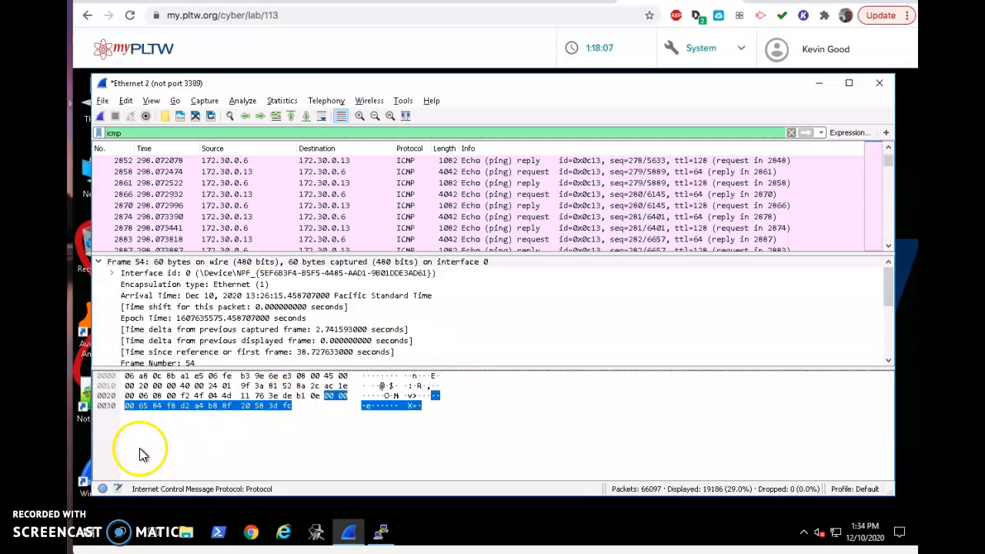
{"action": "mouse_move", "coordinate": [75, 535]}
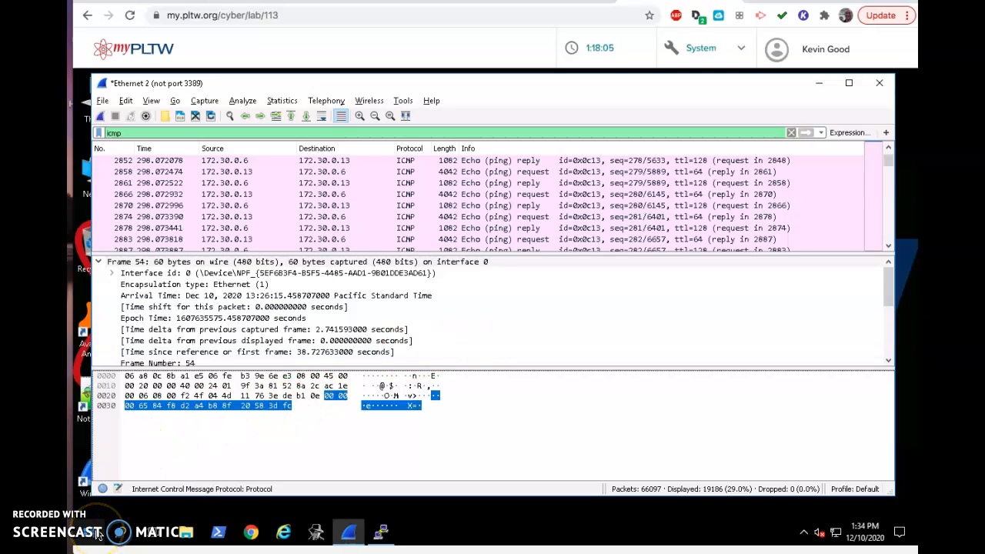